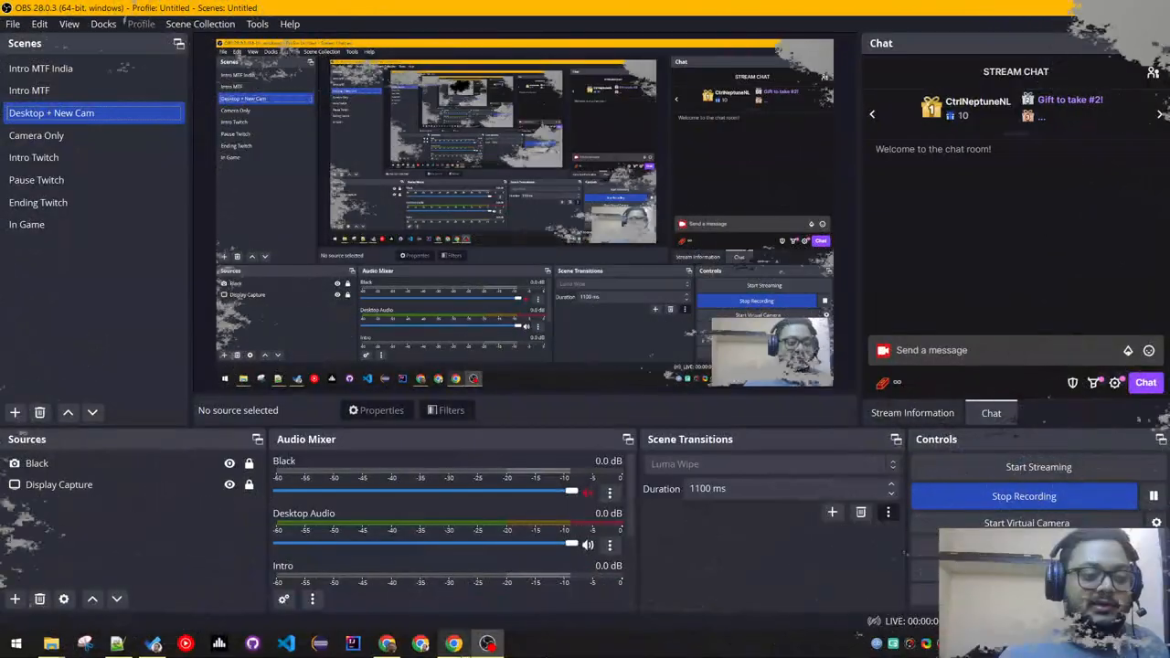
Bring up the Google results for 'how to fix ncis error' and reach the Instructables link.
{"action": "left_click", "coordinate": [420, 644]}
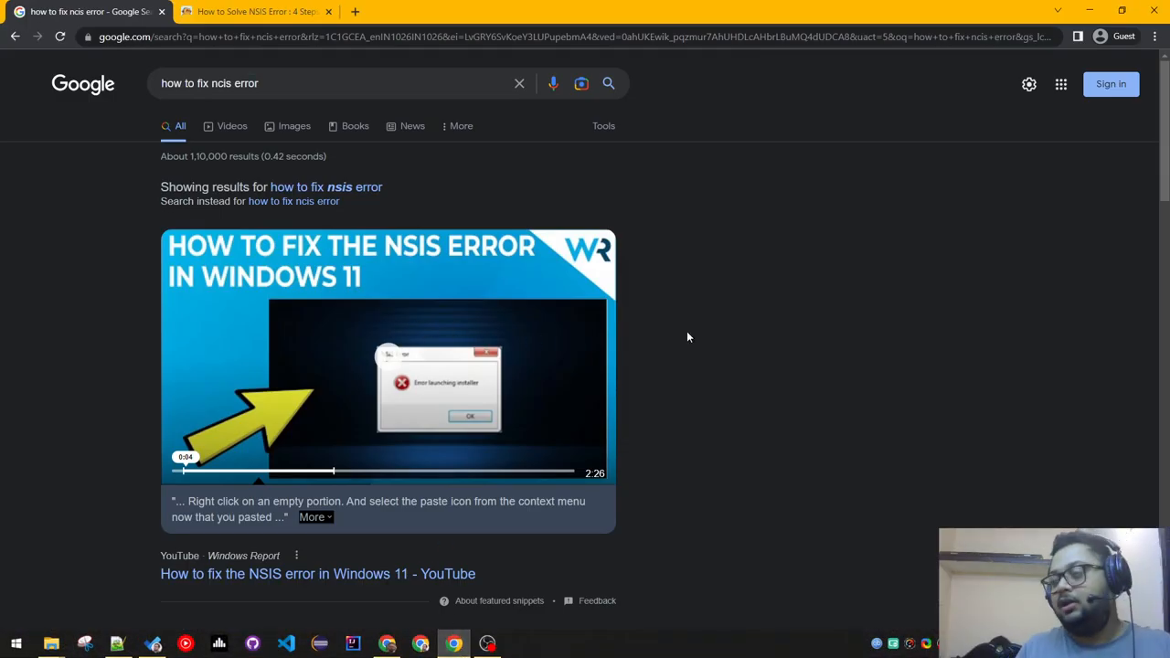
{"action": "mouse_move", "coordinate": [484, 199]}
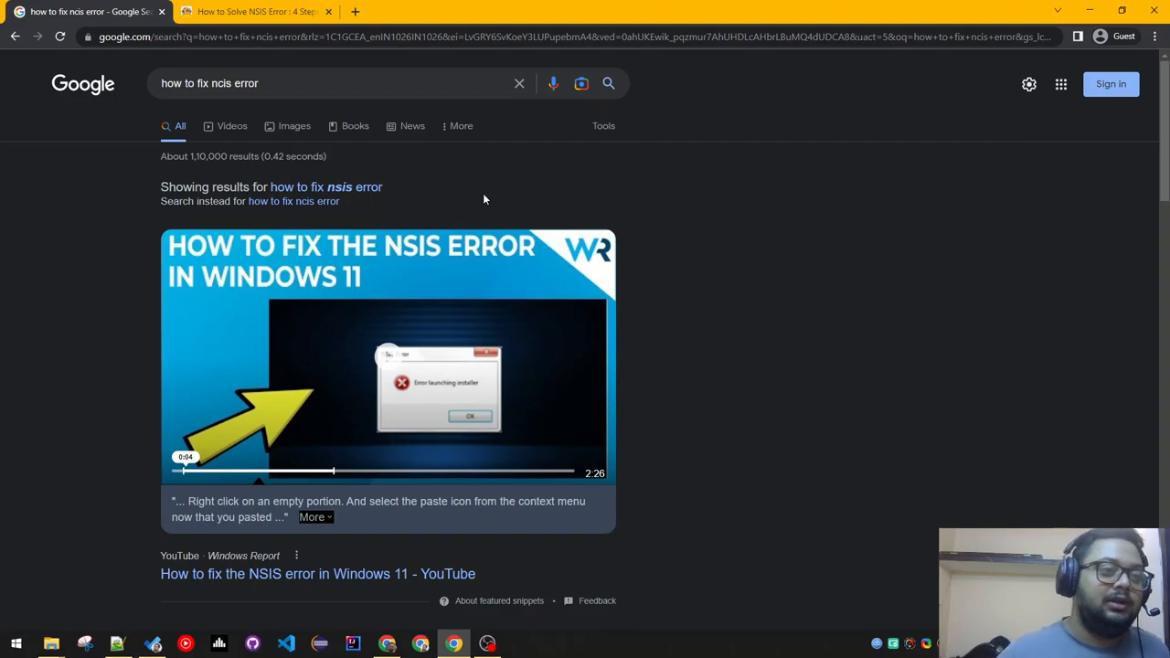
{"action": "left_click", "coordinate": [256, 11]}
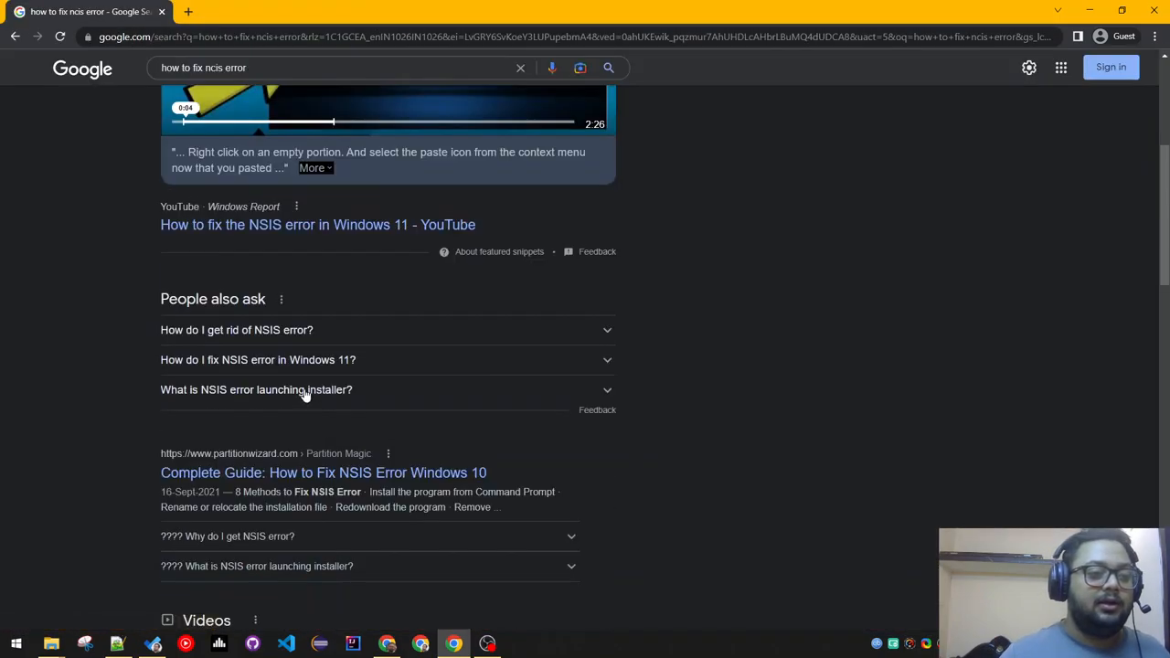
{"action": "scroll", "scroll_direction": "down", "scroll_amount": 3}
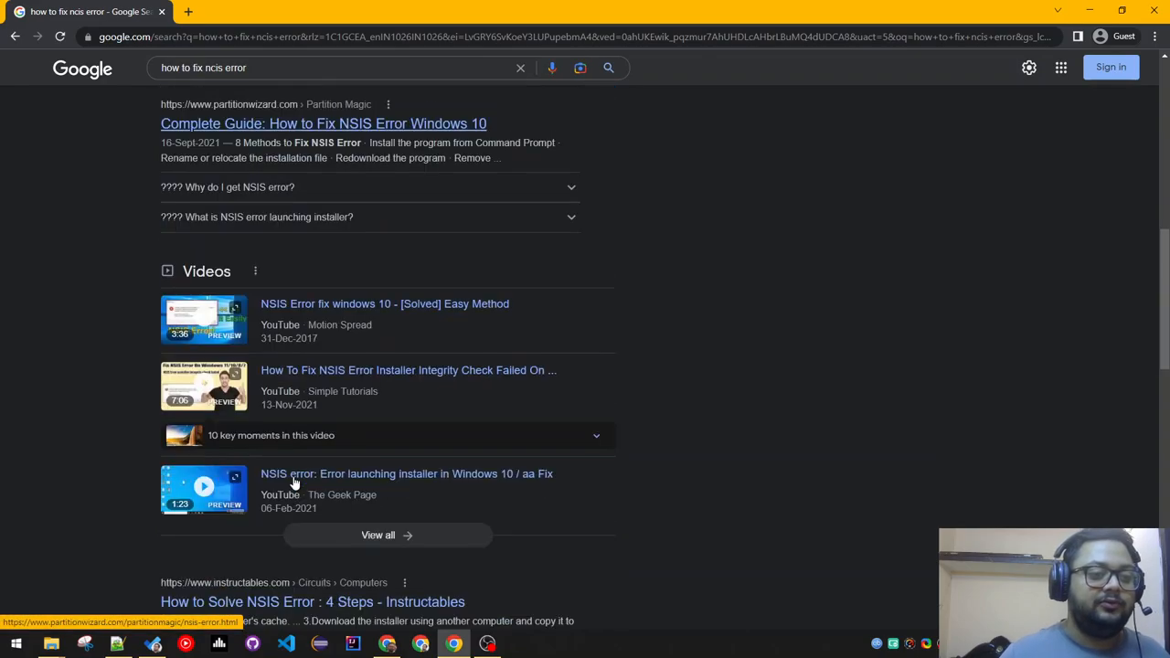
{"action": "left_click", "coordinate": [311, 601]}
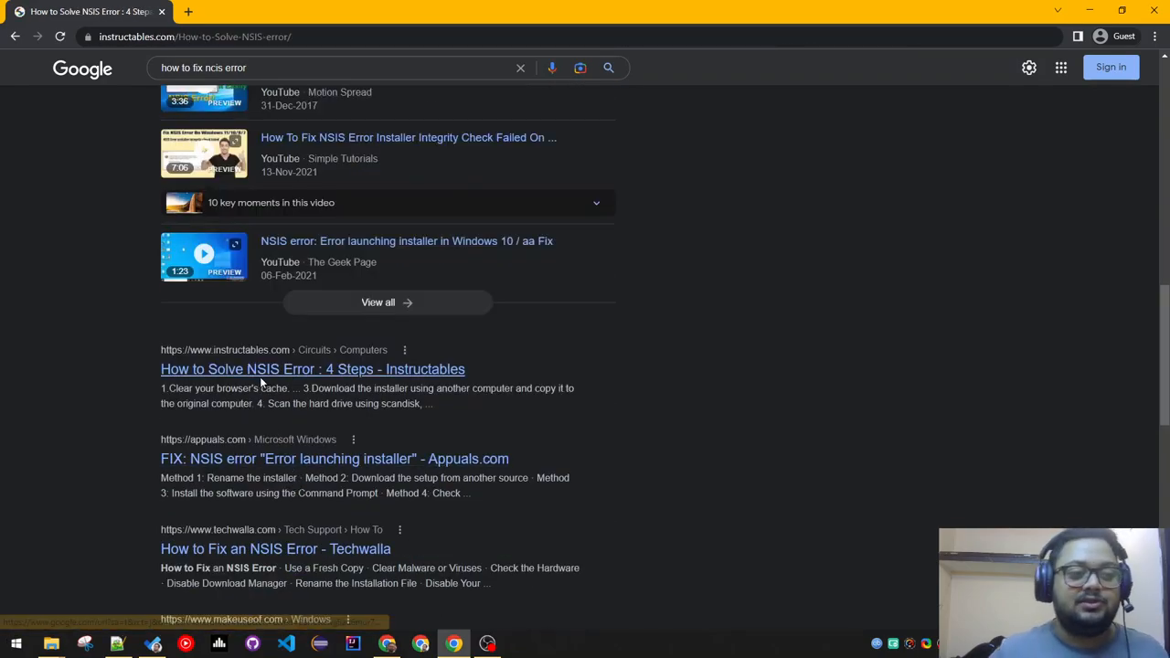
Read through the 'How to Solve NSIS Error : 4 Steps' guide down to its 9 Comments section.
{"action": "left_click", "coordinate": [311, 369]}
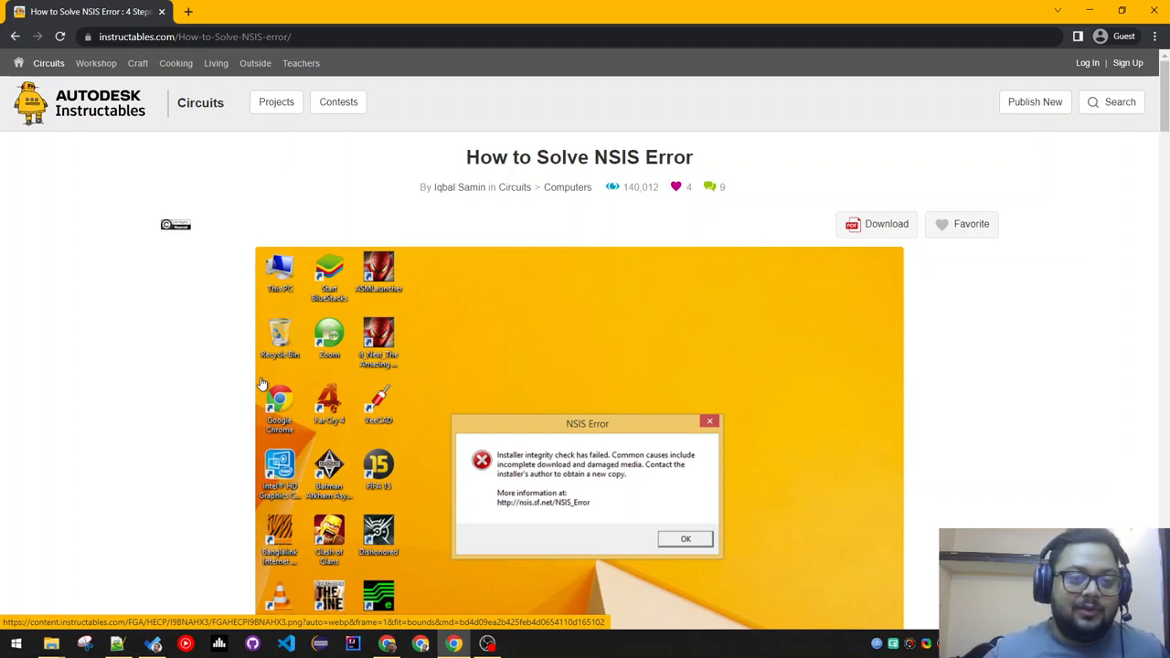
{"action": "scroll", "scroll_direction": "down", "scroll_amount": 3}
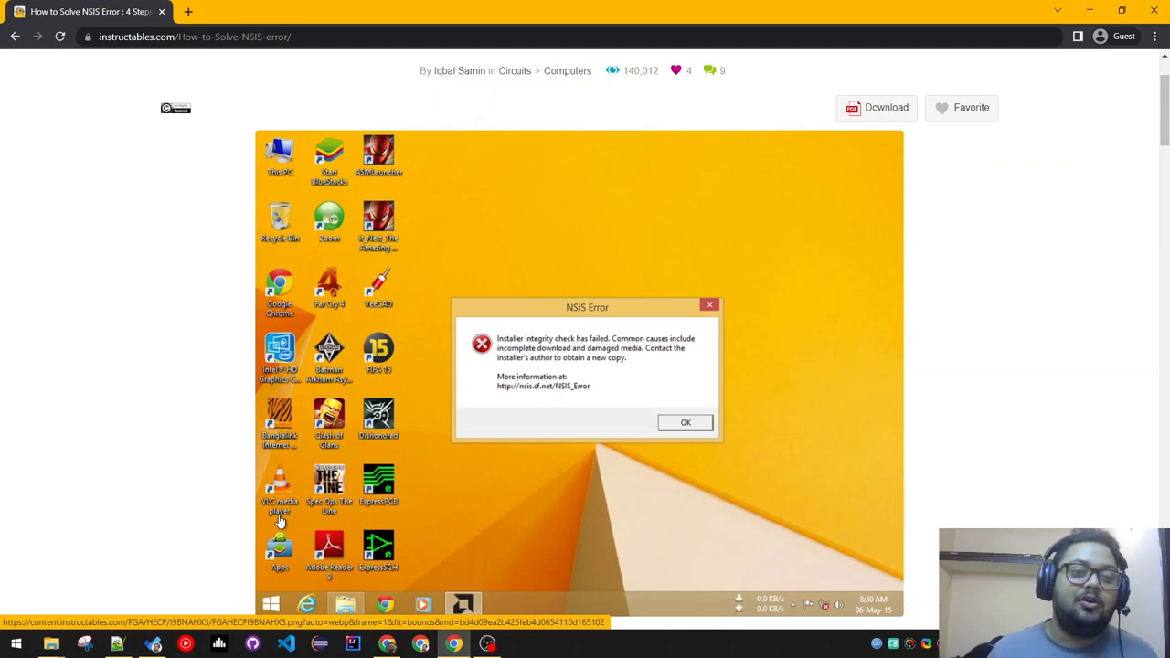
{"action": "scroll", "scroll_direction": "down", "scroll_amount": 3}
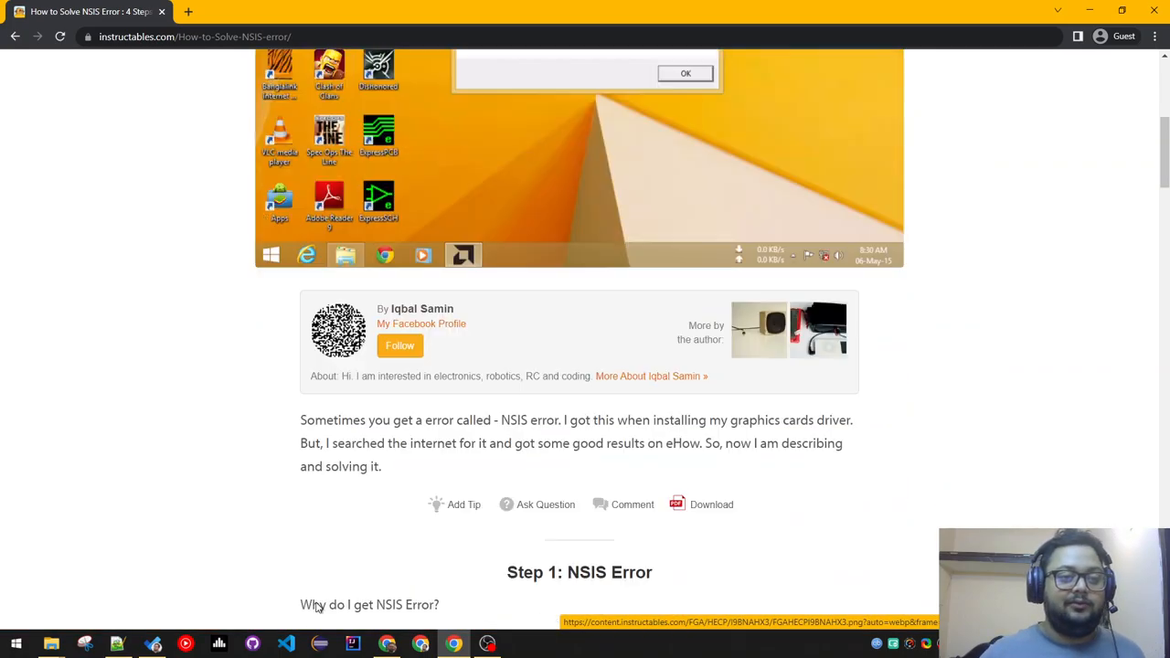
{"action": "scroll", "scroll_direction": "down", "scroll_amount": 3}
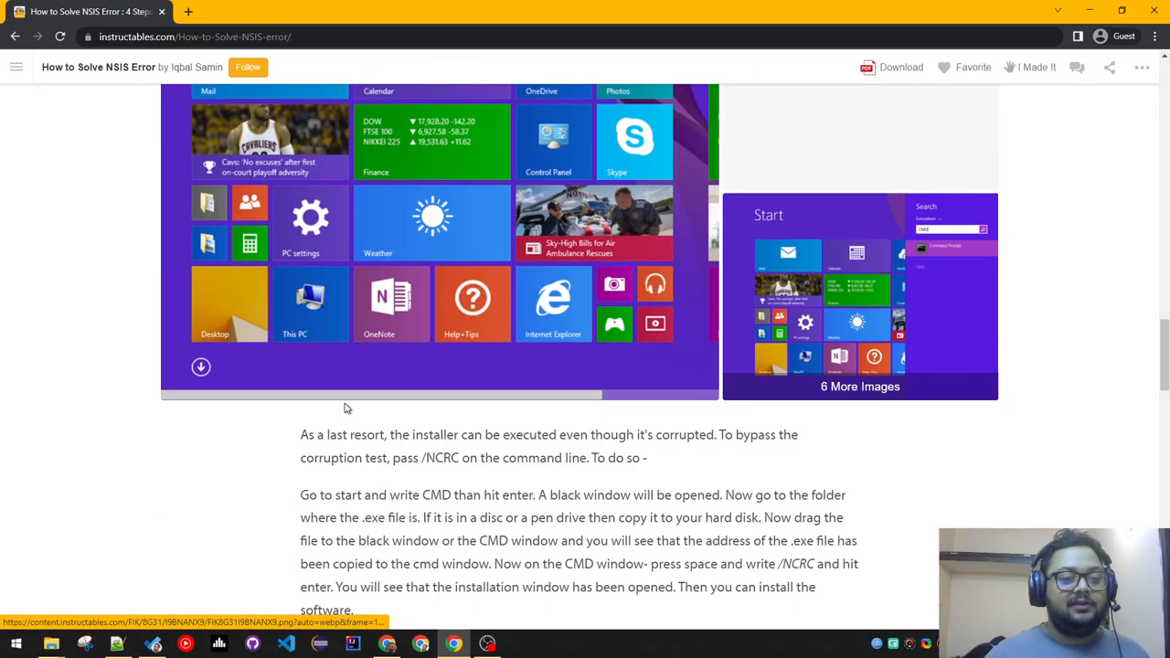
{"action": "scroll", "scroll_direction": "down", "scroll_amount": 3}
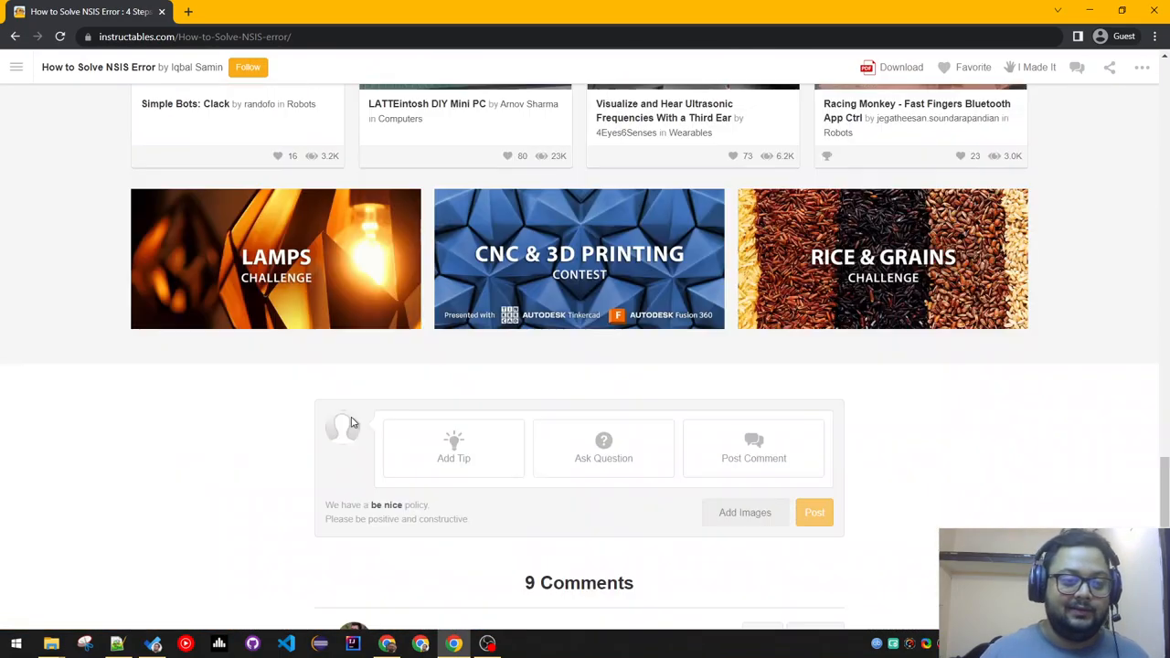
{"action": "scroll", "scroll_direction": "down", "scroll_amount": 3}
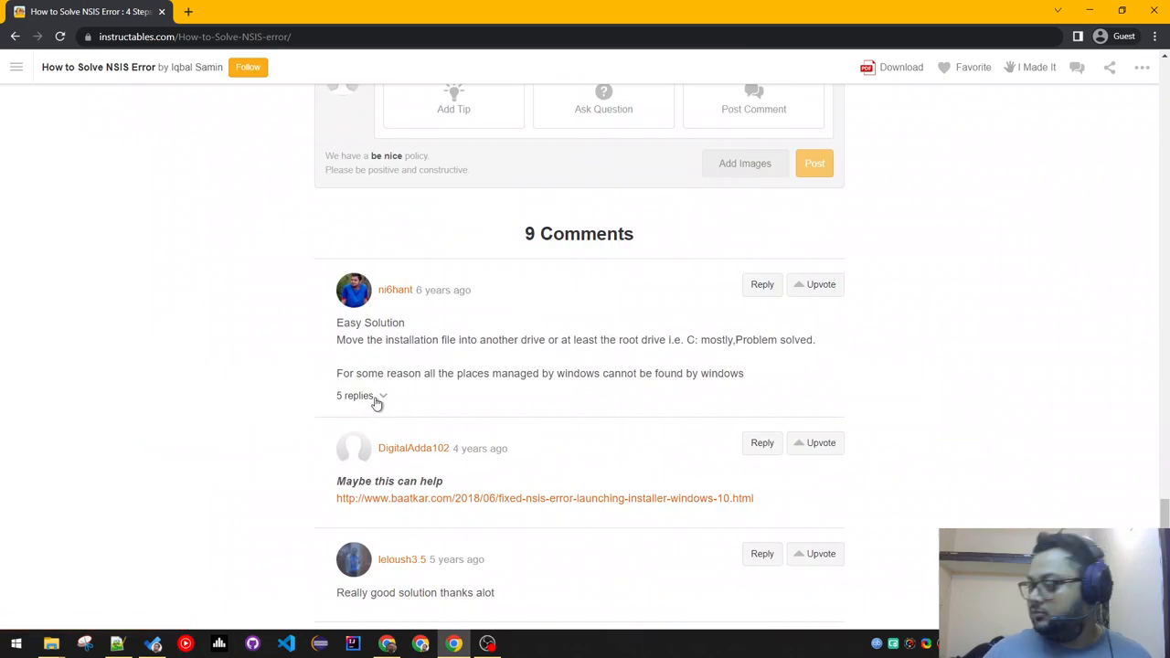
Expand the 5 replies under the Easy Solution comment, read them, and return to Step 2's fixes.
{"action": "left_click", "coordinate": [356, 394]}
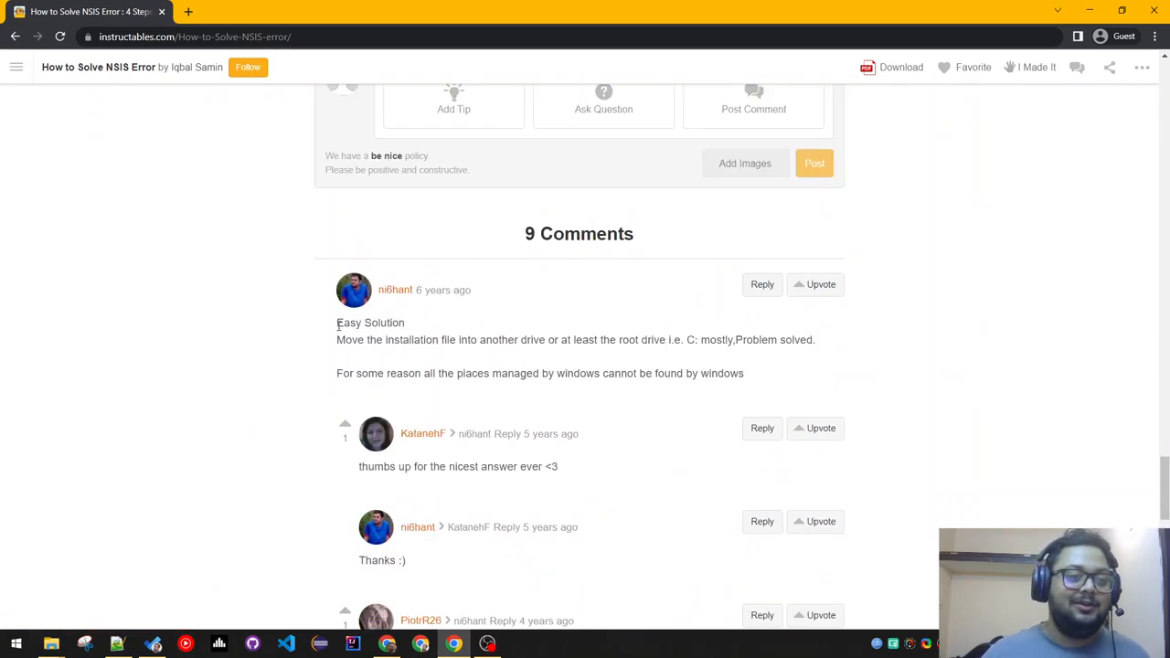
{"action": "mouse_move", "coordinate": [767, 384]}
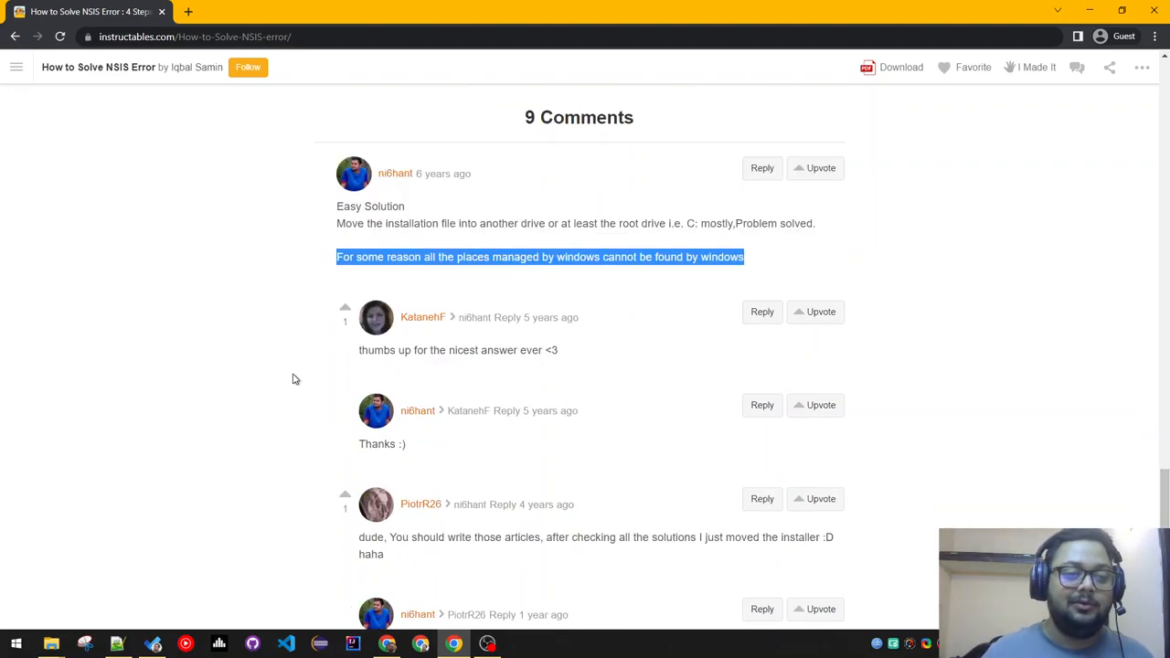
{"action": "scroll", "scroll_direction": "down", "scroll_amount": 3}
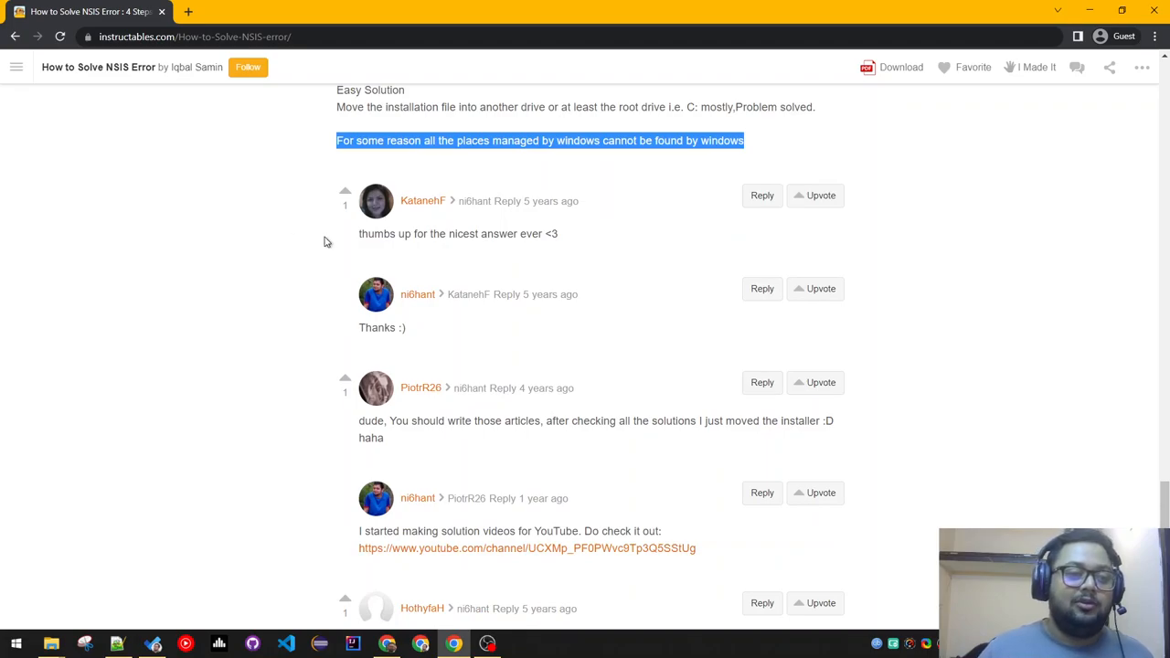
{"action": "scroll", "scroll_direction": "down", "scroll_amount": 3}
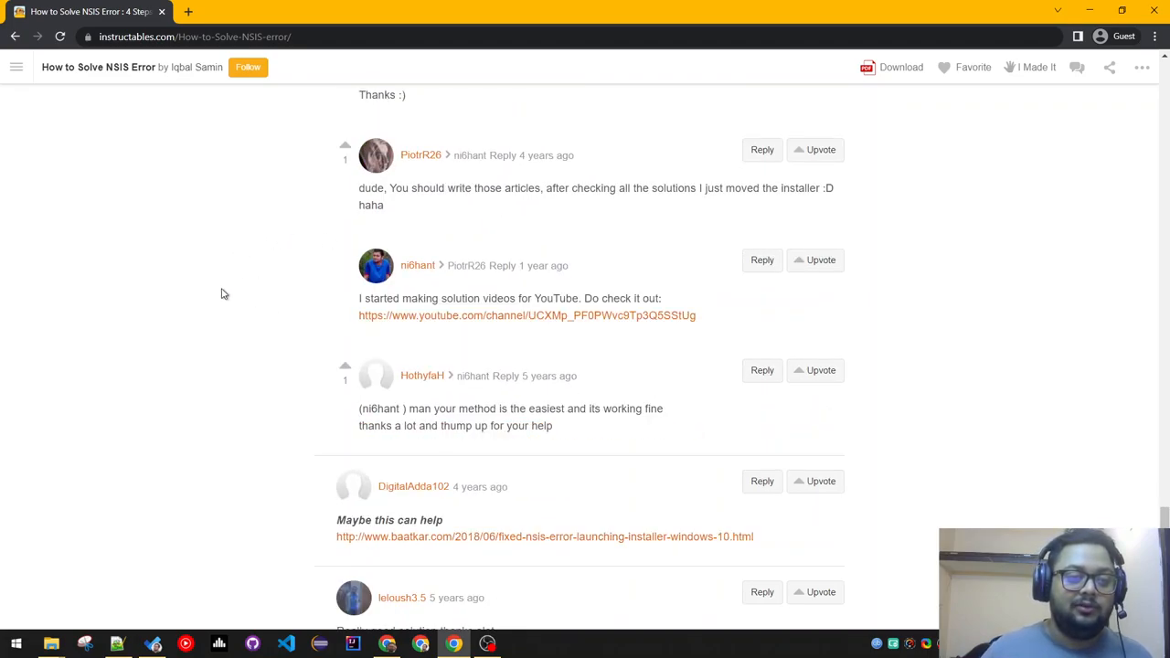
{"action": "scroll", "scroll_direction": "down", "scroll_amount": 3}
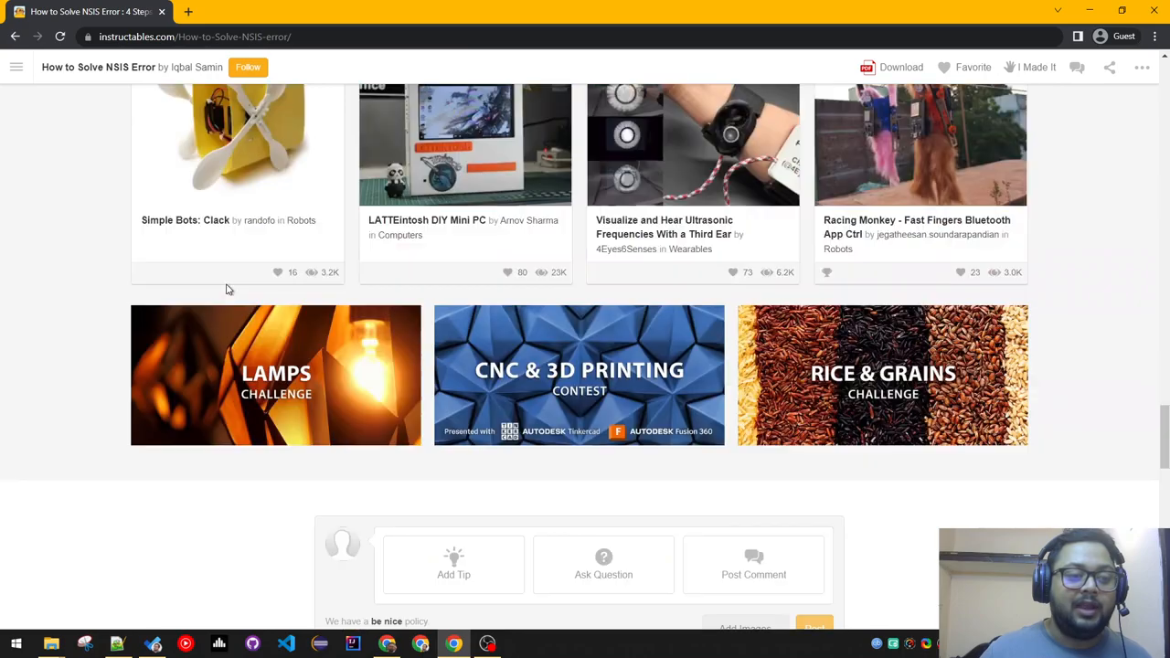
{"action": "mouse_move", "coordinate": [51, 643]}
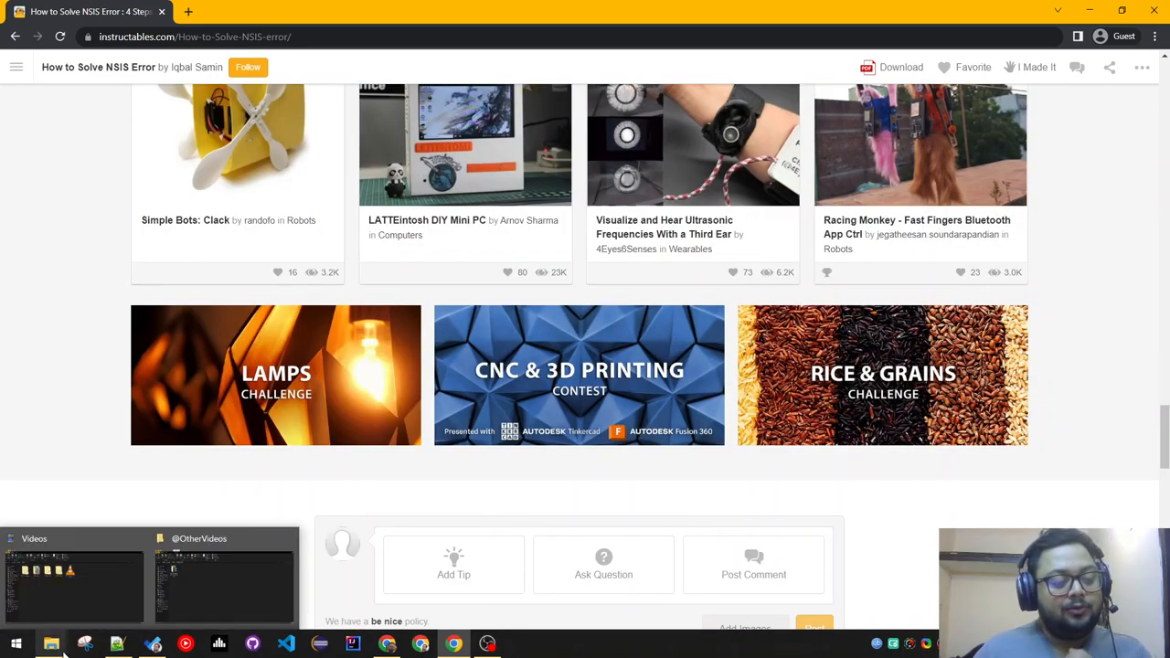
{"action": "scroll", "scroll_direction": "up", "scroll_amount": 3}
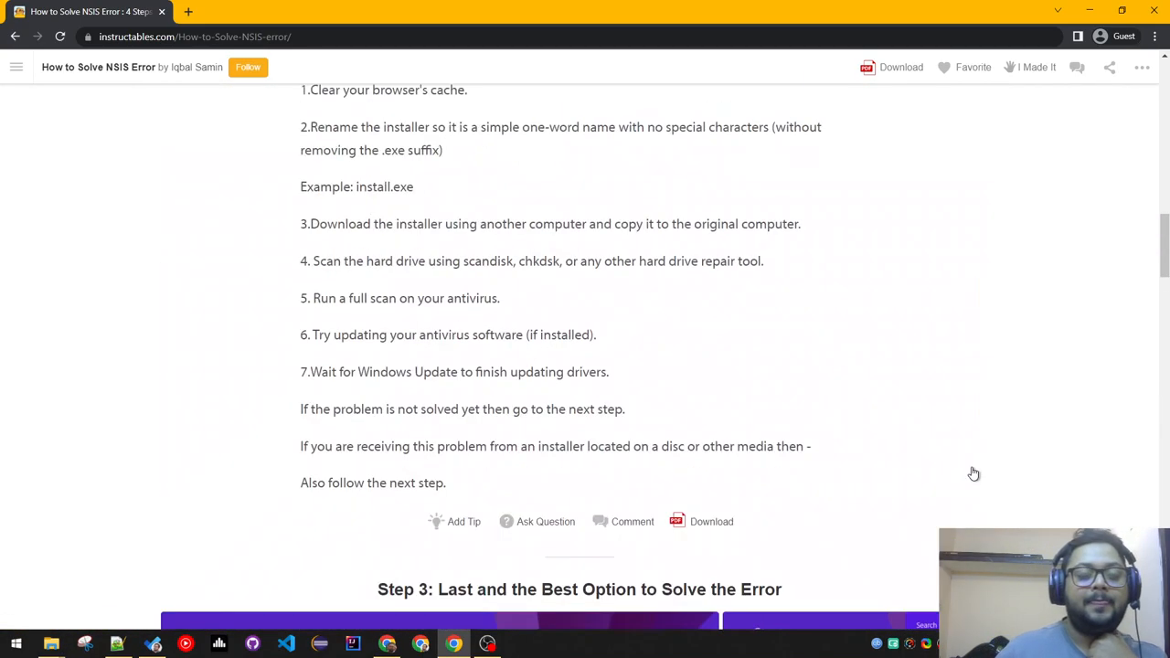
{"action": "scroll", "scroll_direction": "up", "scroll_amount": 3}
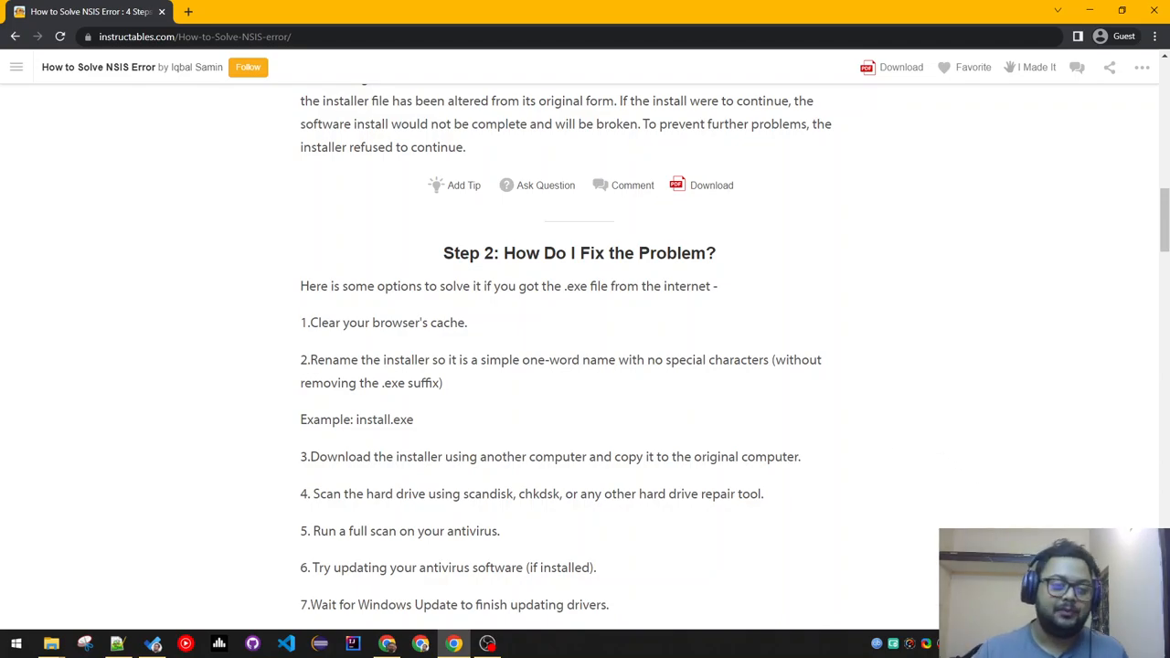
Show the Intro Twitch then Pause Twitch scenes in OBS, ending at Local Disk (C:) in File Explorer.
{"action": "left_click", "coordinate": [486, 644]}
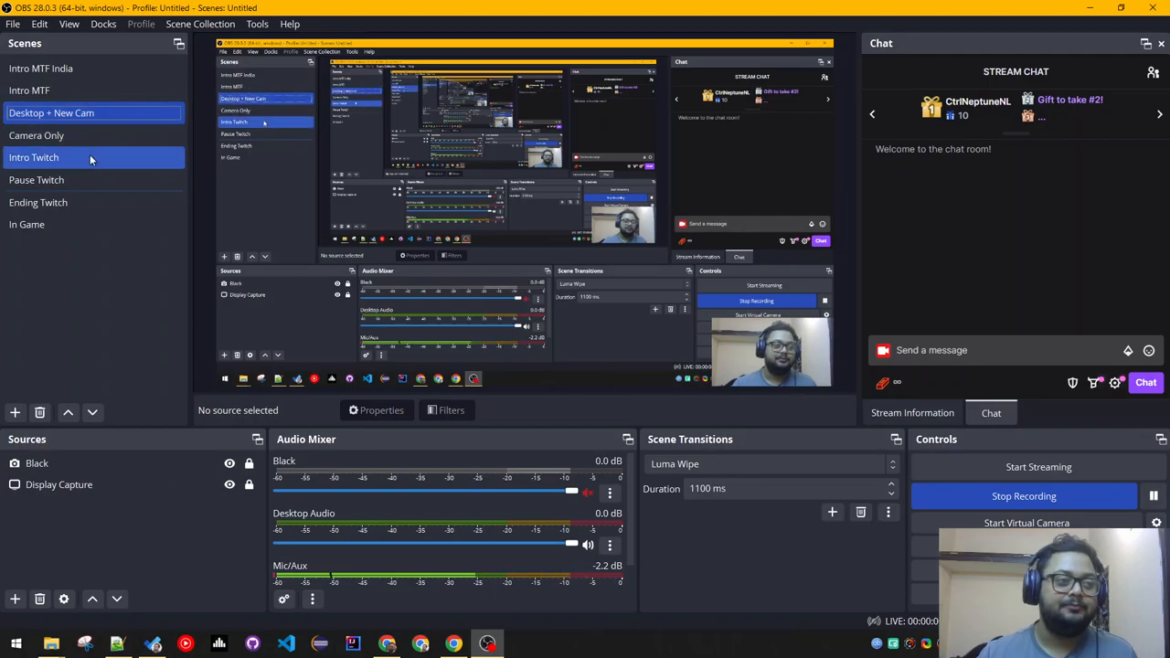
{"action": "left_click", "coordinate": [36, 179]}
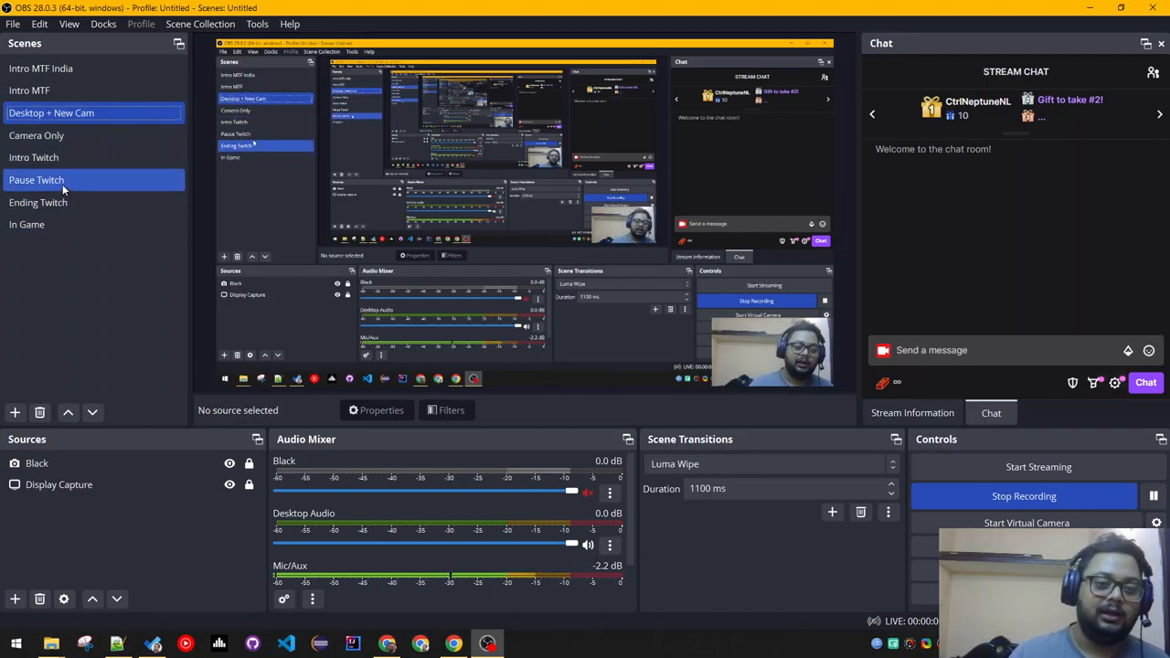
{"action": "left_click", "coordinate": [36, 135]}
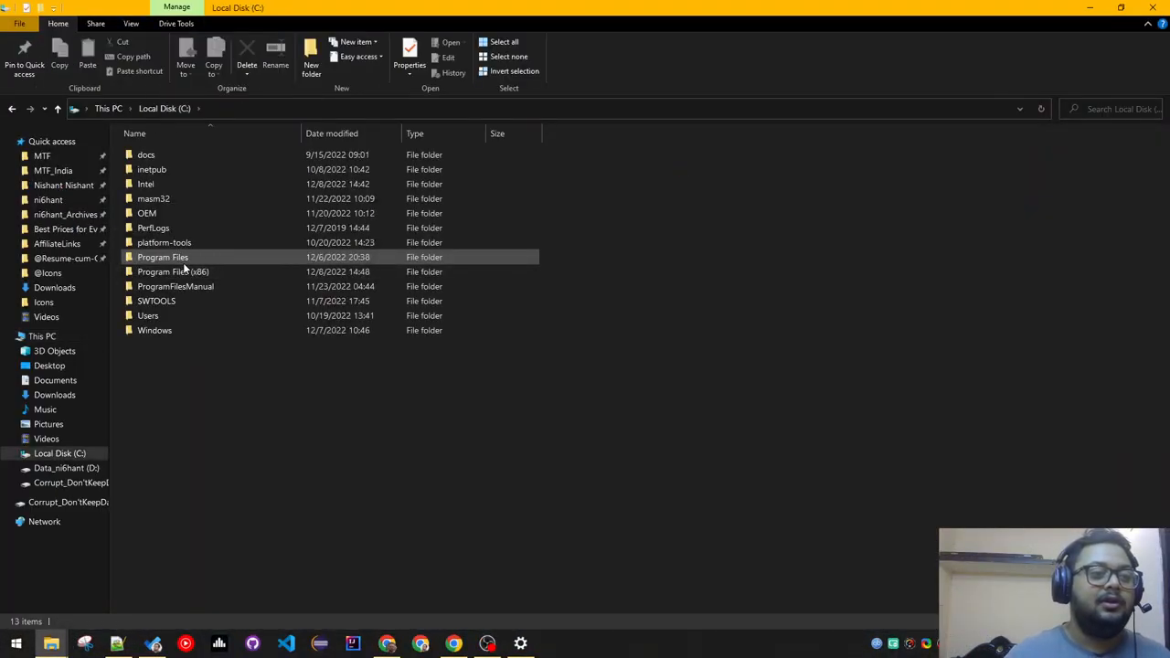
Navigate to C:\Users, listing DefaultAppPool, nishant and Public.
{"action": "double_click", "coordinate": [149, 315]}
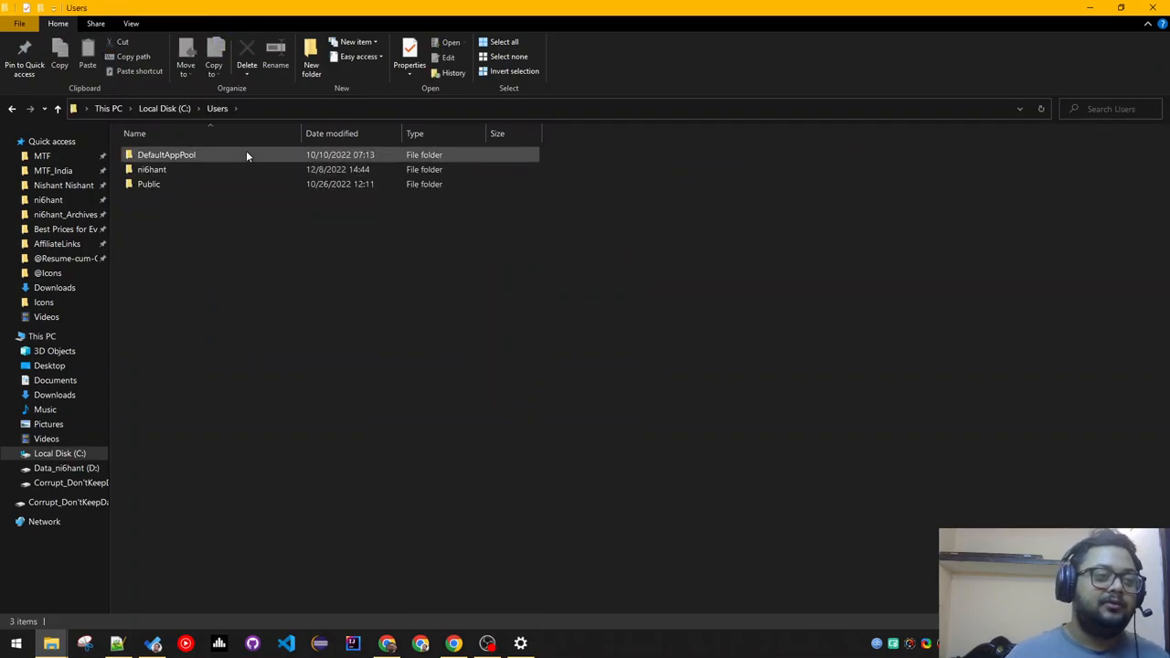
{"action": "left_click", "coordinate": [150, 168]}
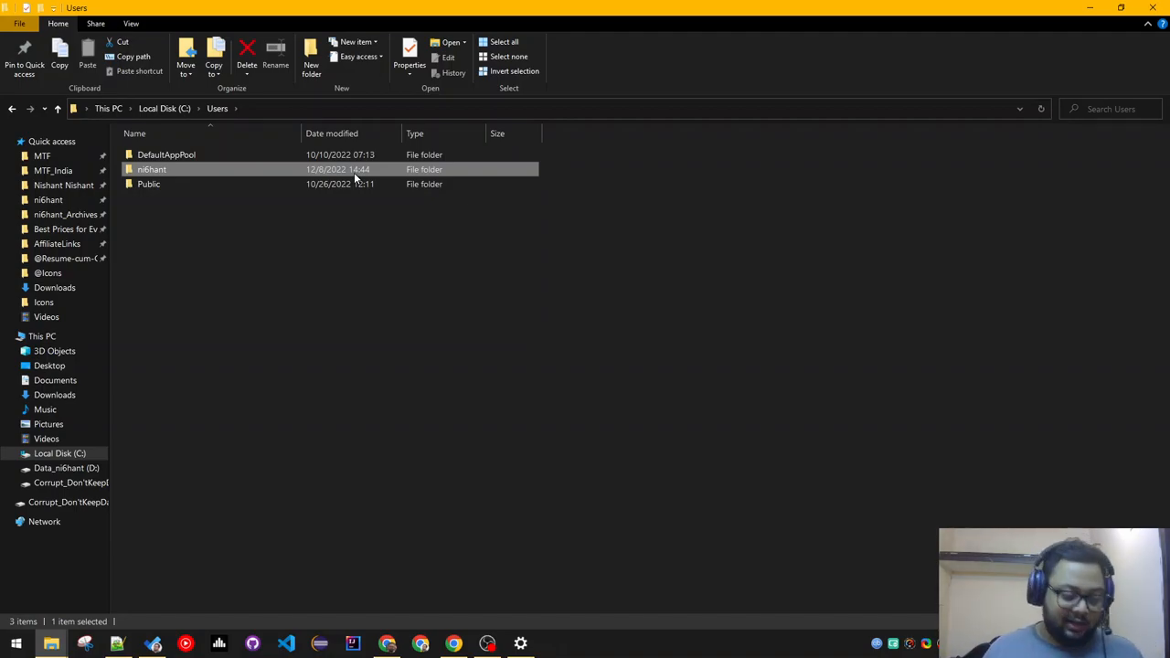
Reach the user's AppData Roaming folder through Run with %appdata.
{"action": "key", "text": "Win+r"}
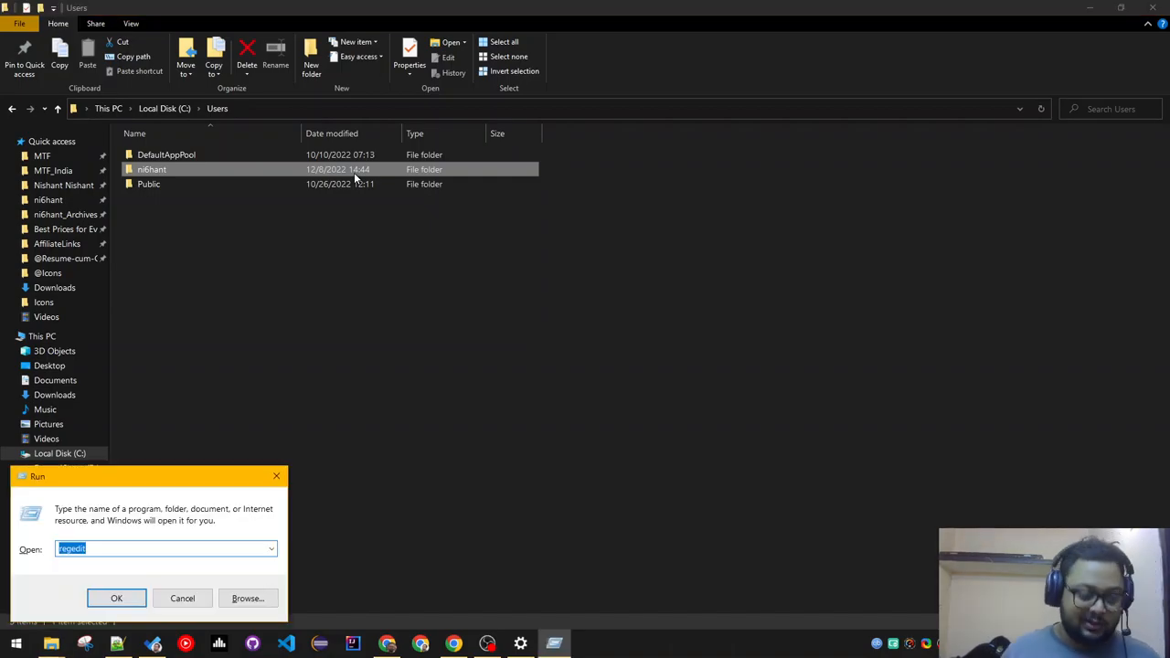
{"action": "mouse_move", "coordinate": [219, 227]}
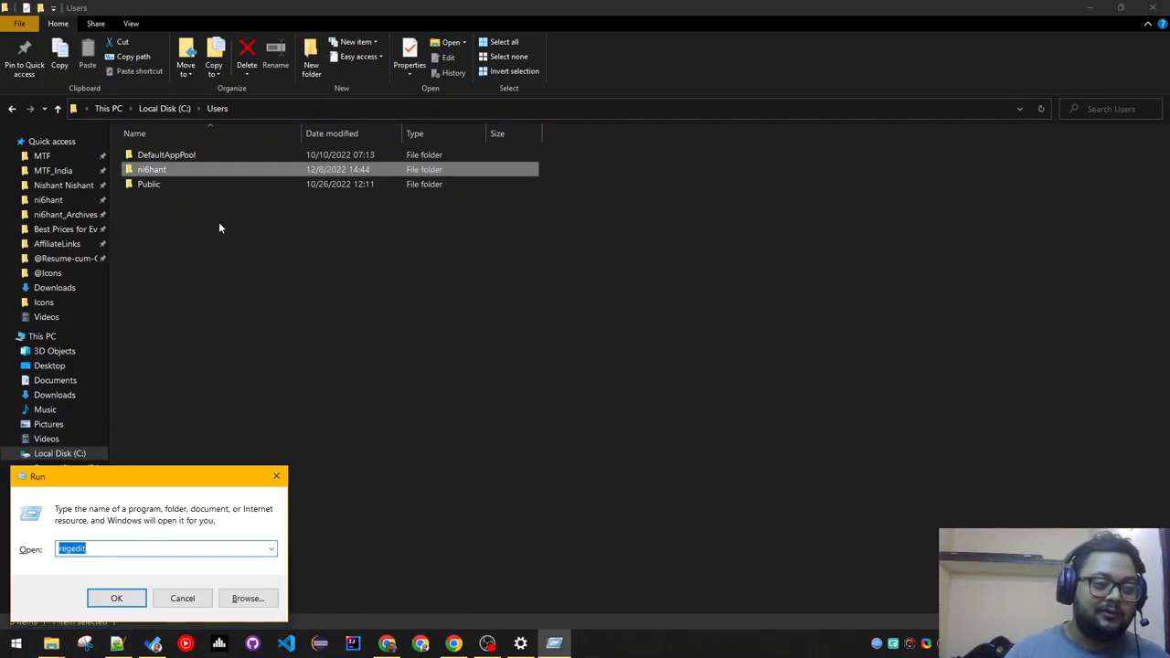
{"action": "type", "text": "%appdata"}
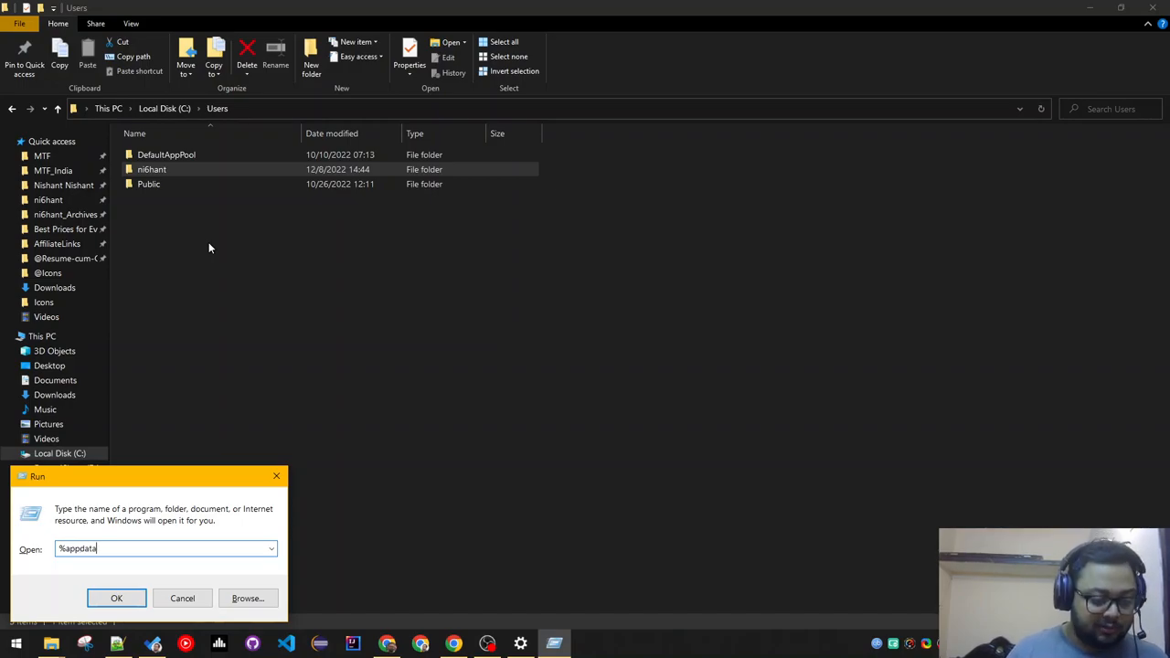
{"action": "left_click", "coordinate": [117, 598]}
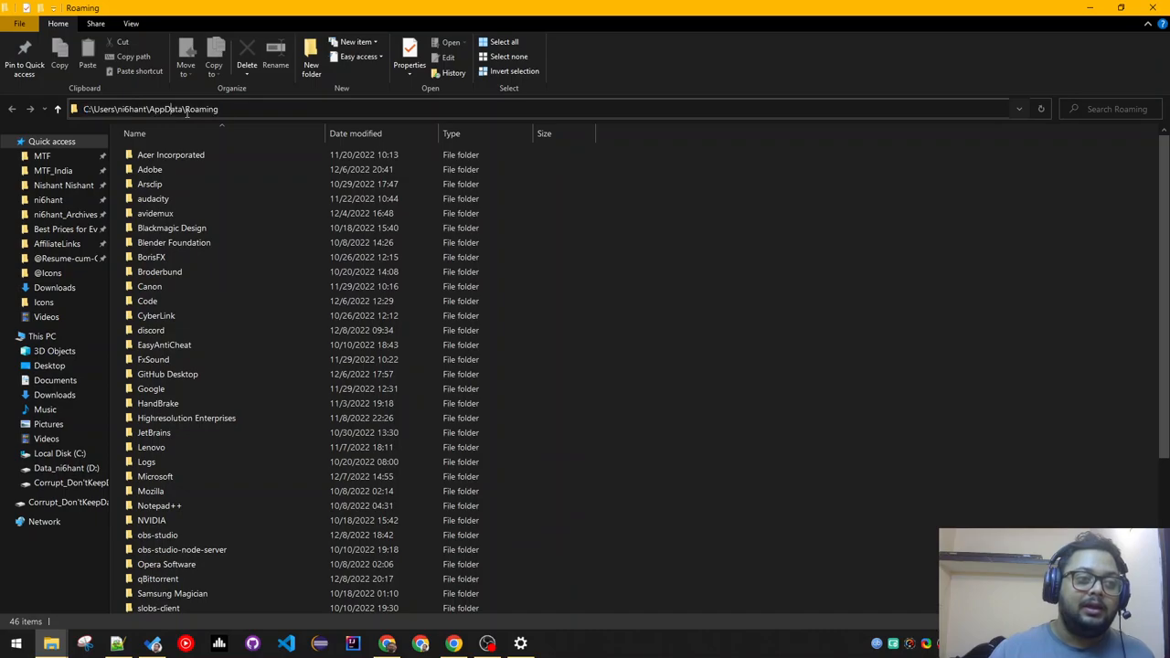
Browse application folders inside Roaming such as Google and Opera Stable, then return to Roaming.
{"action": "double_click", "coordinate": [201, 110]}
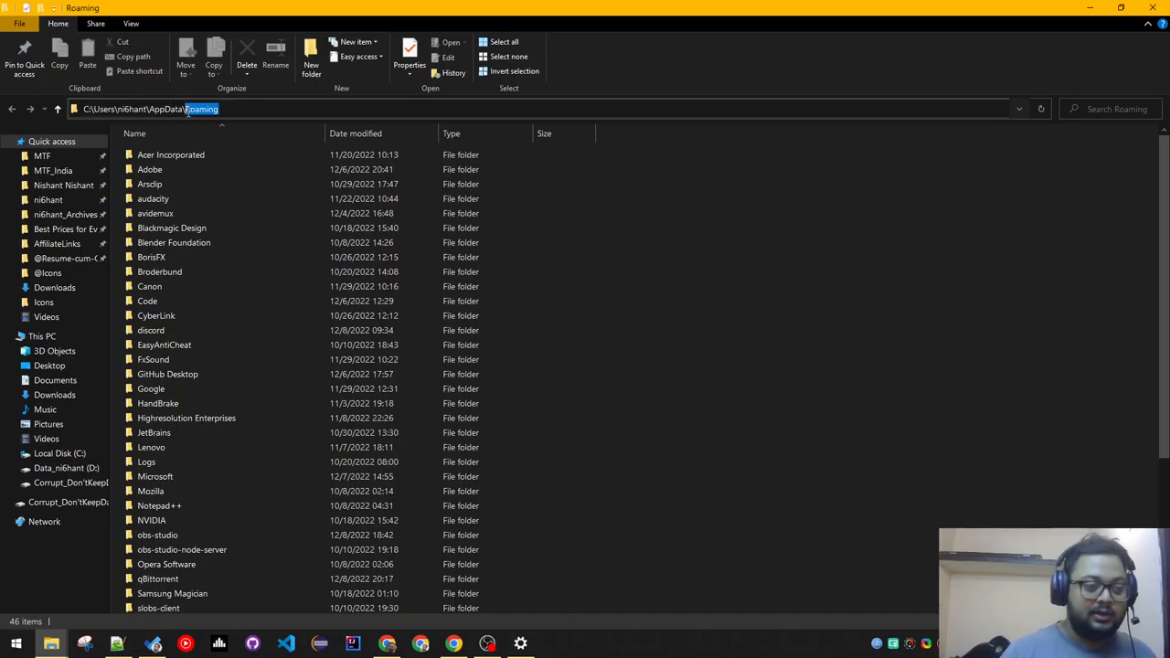
{"action": "double_click", "coordinate": [159, 504]}
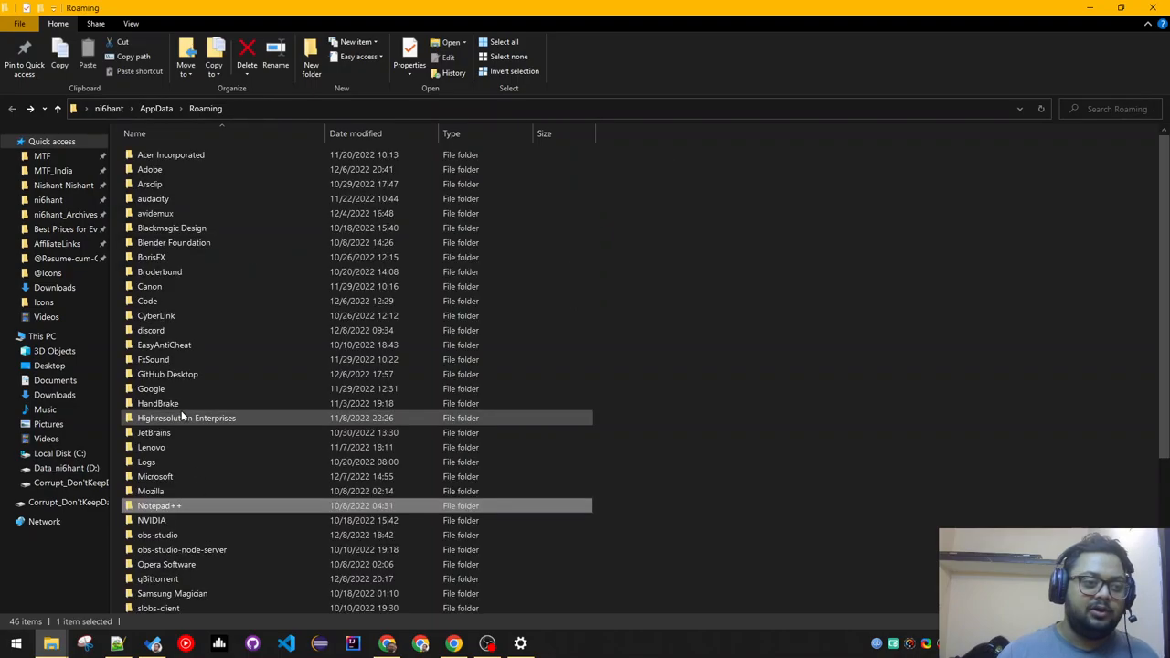
{"action": "scroll", "scroll_direction": "down", "scroll_amount": 3}
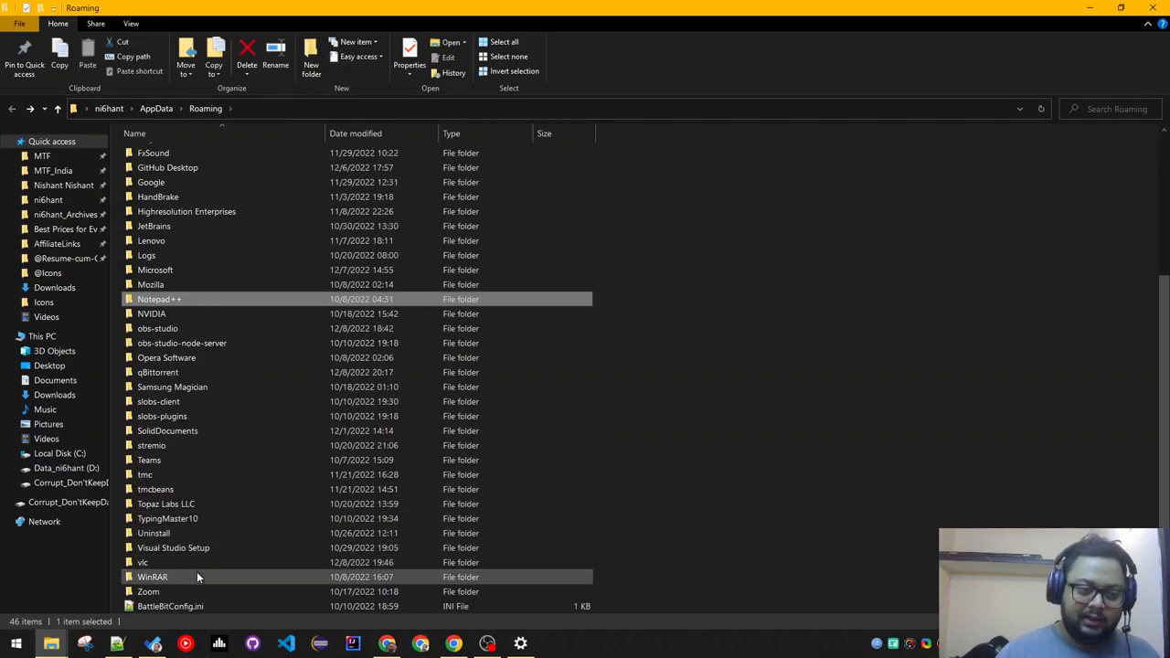
{"action": "scroll", "scroll_direction": "up", "scroll_amount": 3}
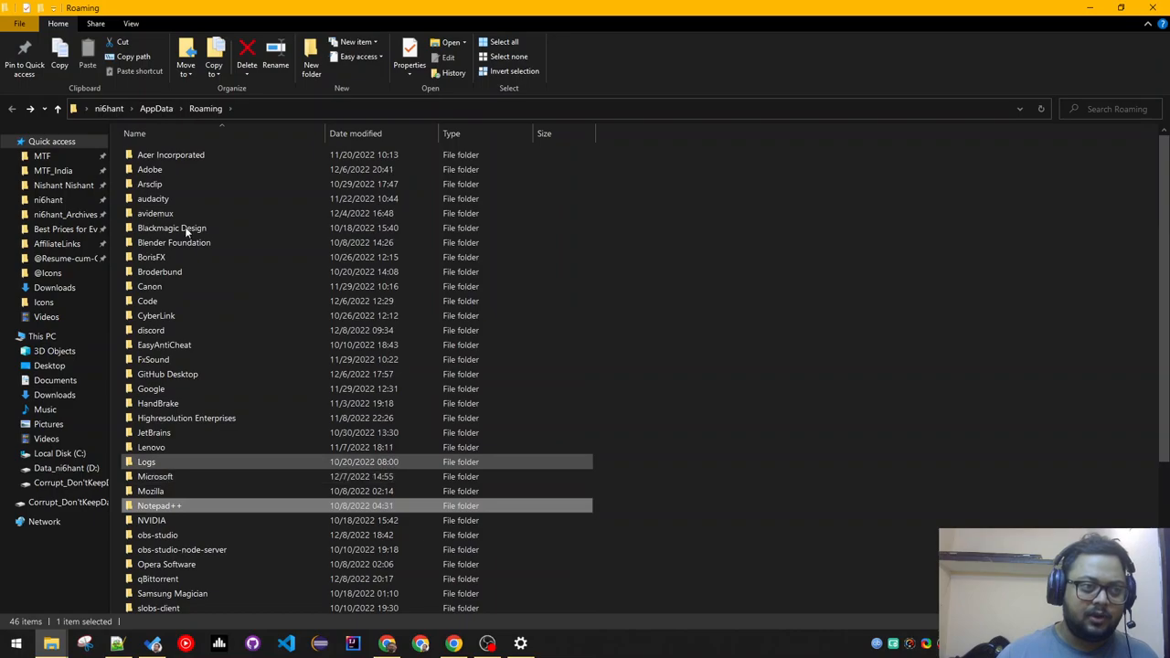
{"action": "left_click", "coordinate": [168, 373]}
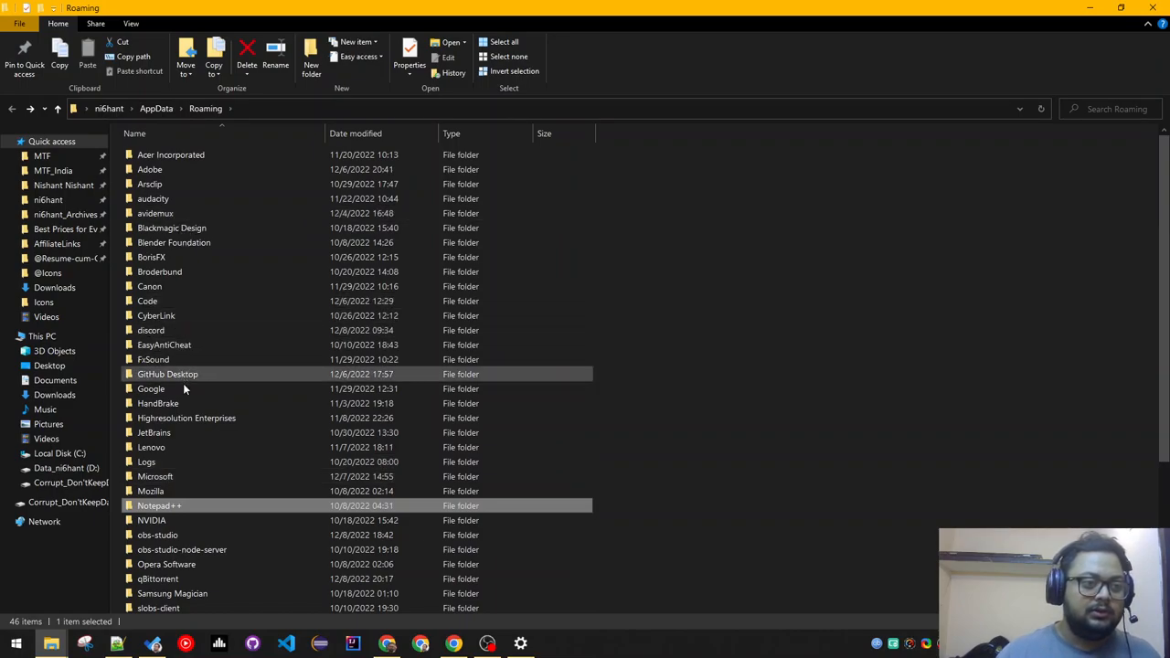
{"action": "double_click", "coordinate": [150, 387]}
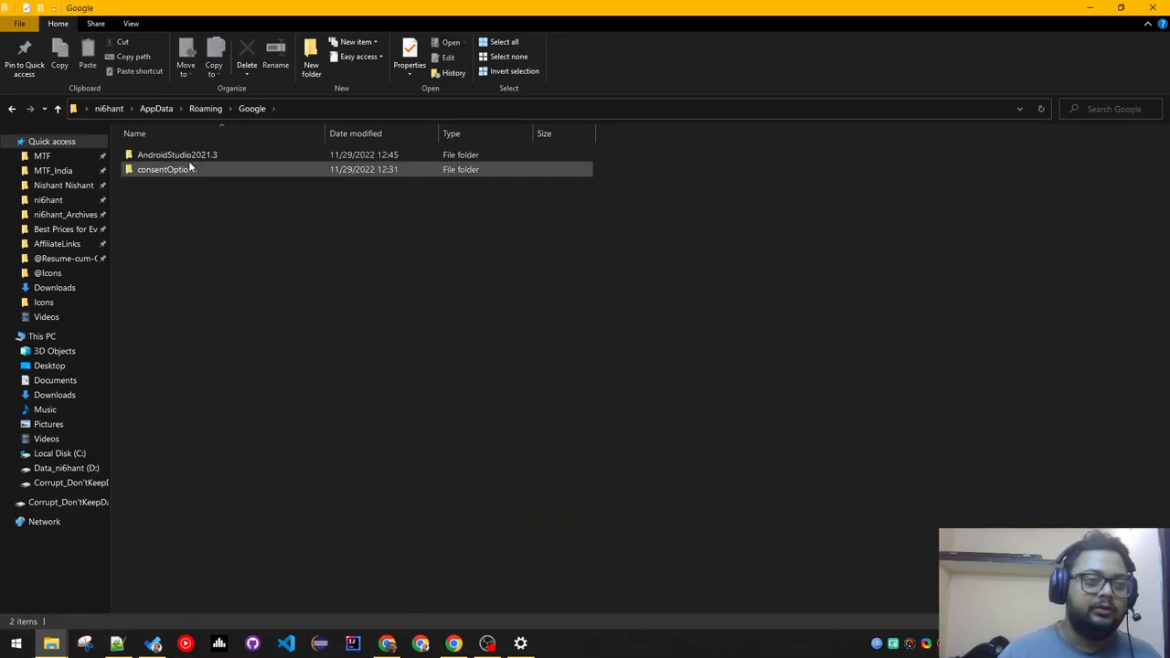
{"action": "left_click", "coordinate": [205, 108]}
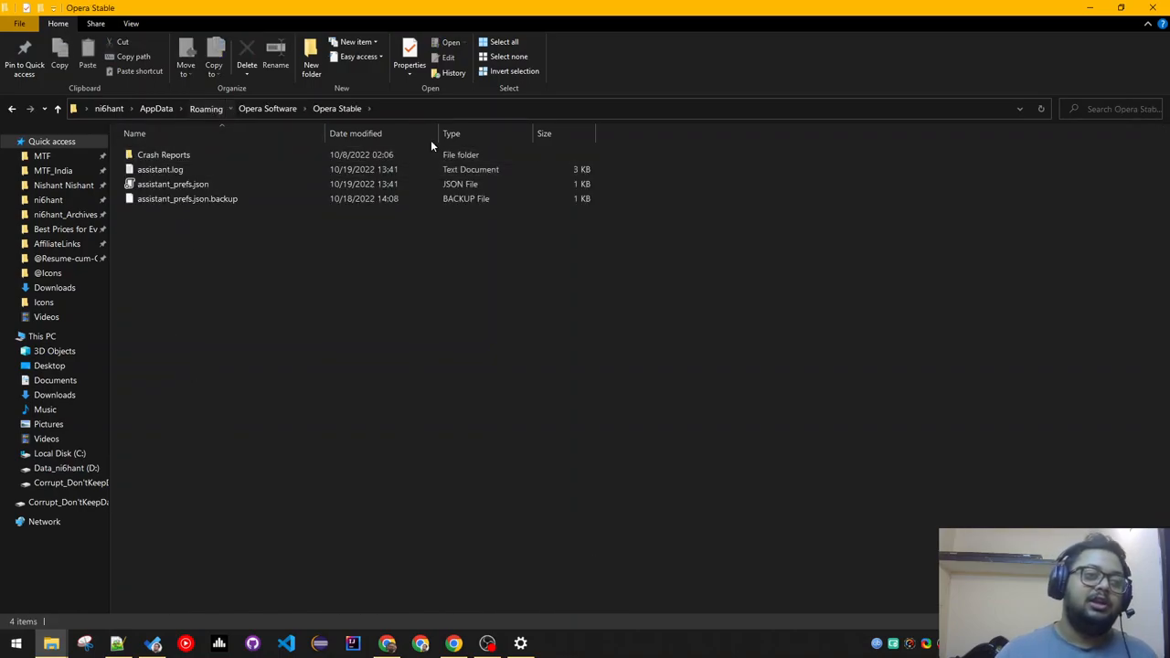
Head up to AppData and begin a search for .exe files.
{"action": "left_click", "coordinate": [205, 108]}
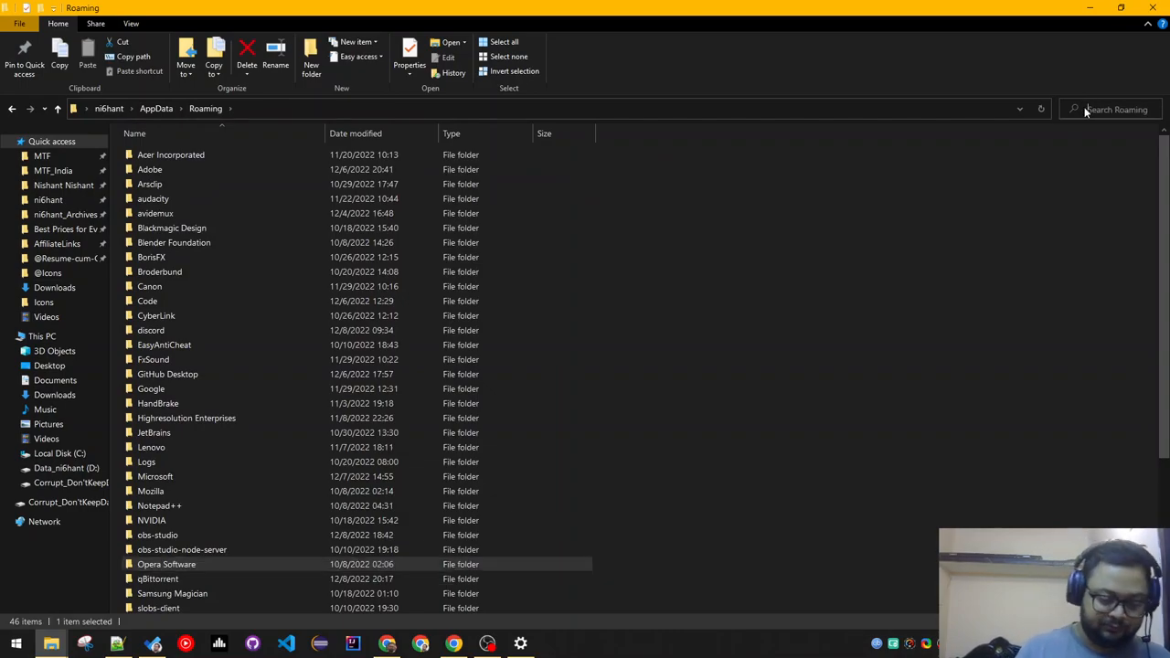
{"action": "type", "text": ".exe"}
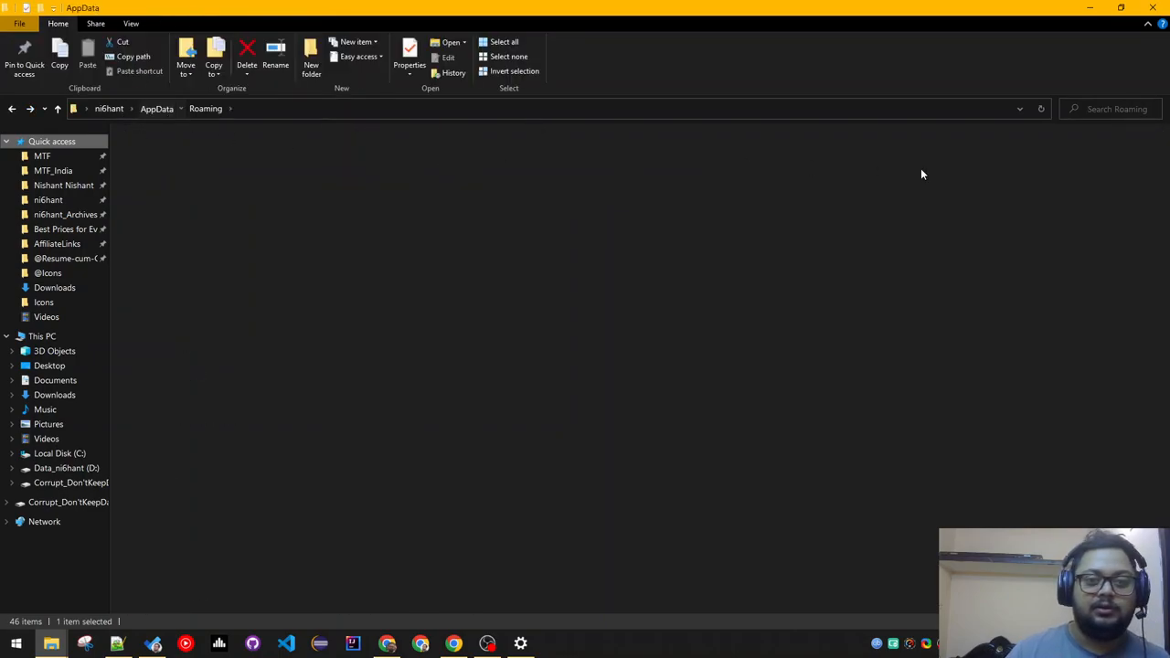
Search *.exe across AppData, review the hundreds of results, then go to the C: drive root.
{"action": "left_click", "coordinate": [157, 108]}
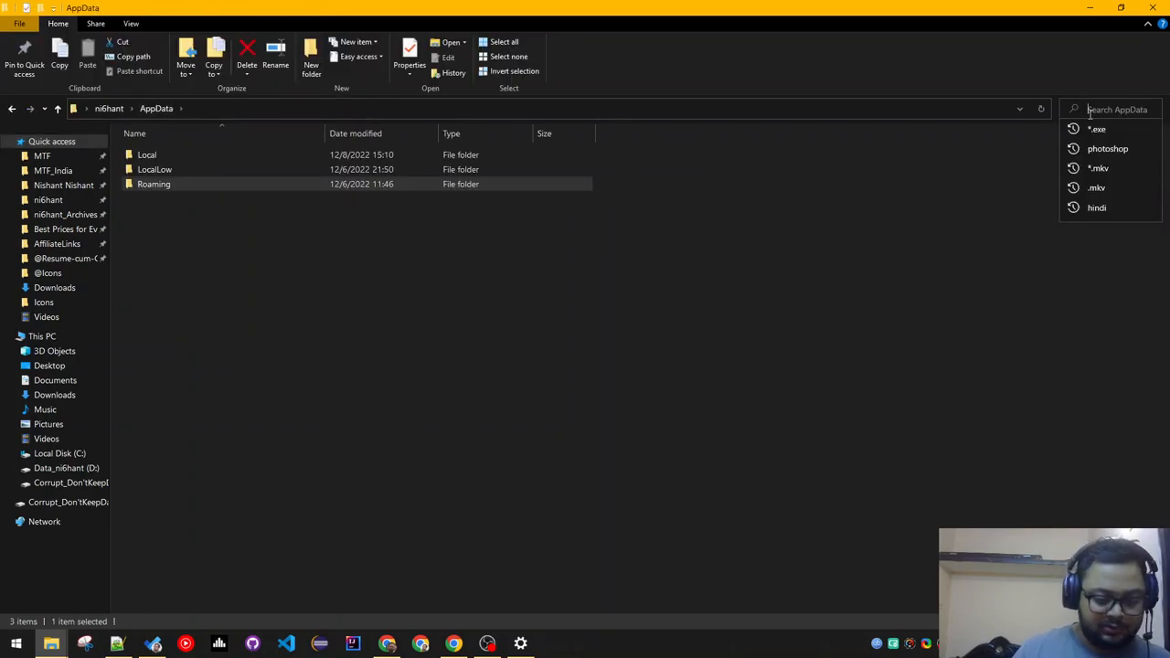
{"action": "left_click", "coordinate": [1097, 127]}
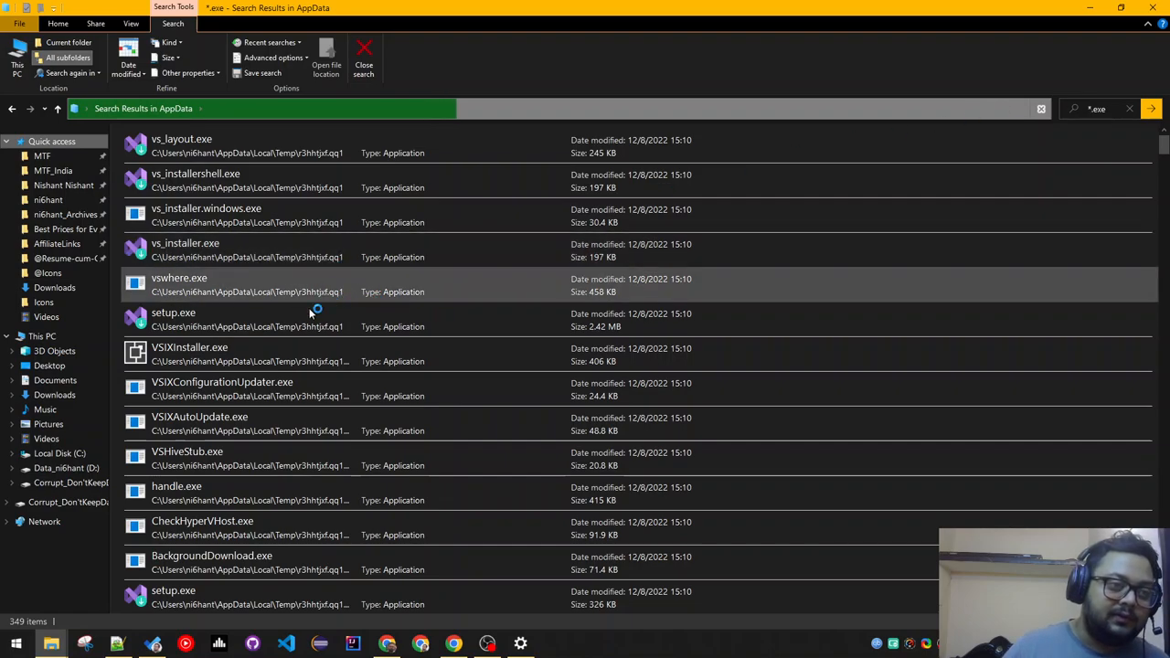
{"action": "scroll", "scroll_direction": "down", "scroll_amount": 3}
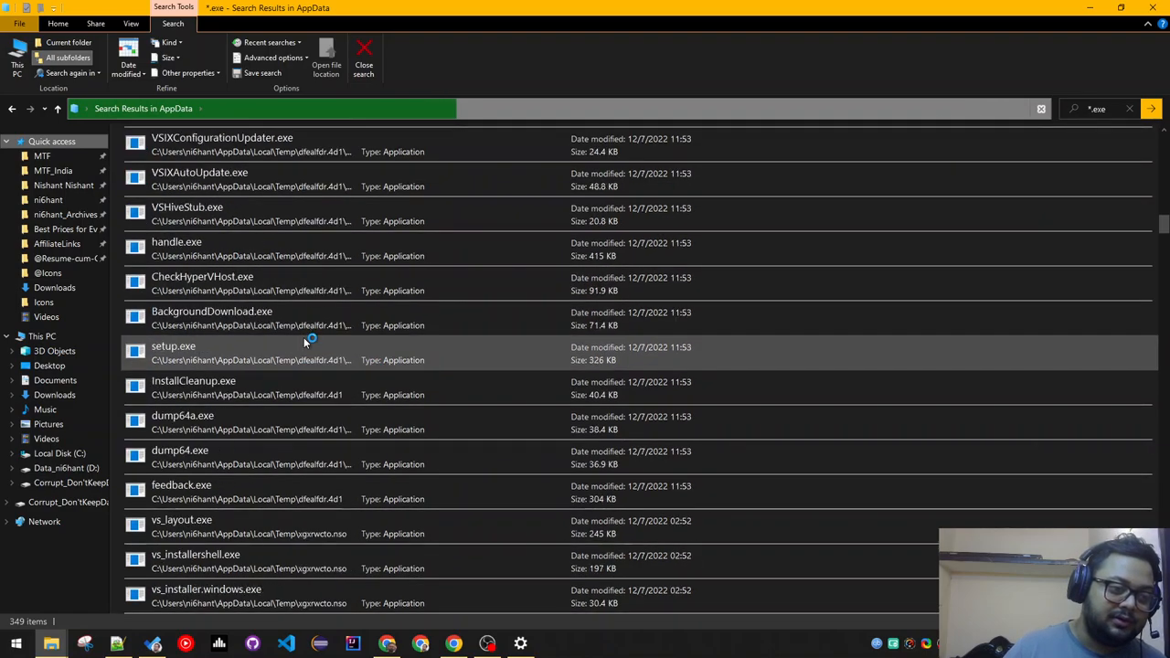
{"action": "scroll", "scroll_direction": "down", "scroll_amount": 3}
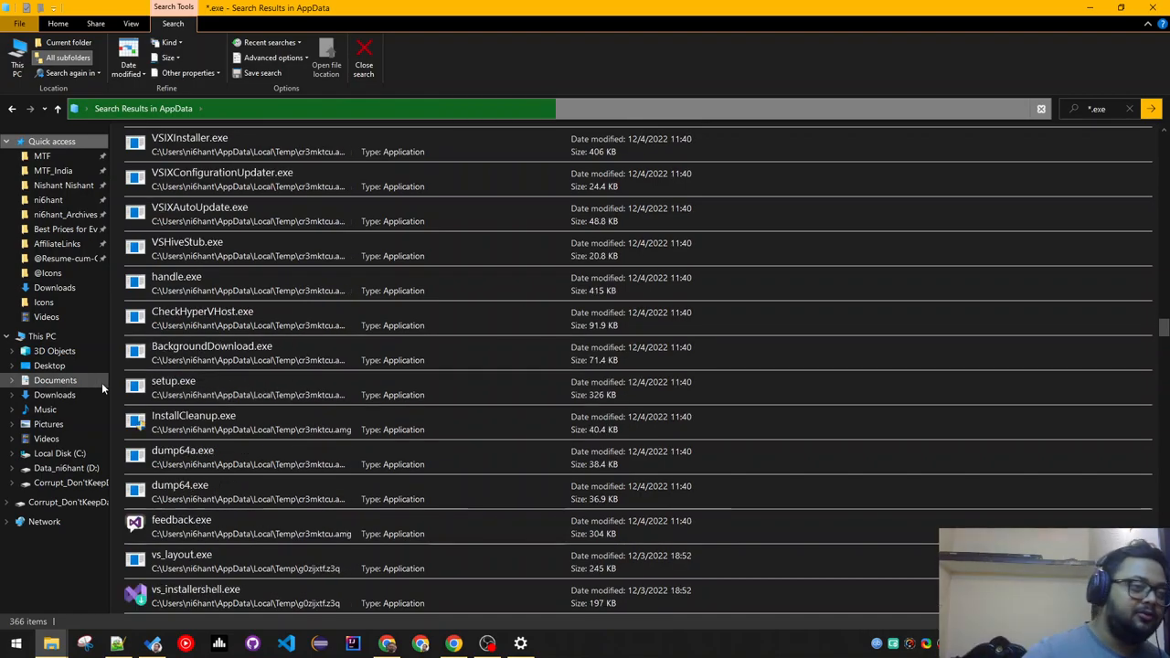
{"action": "left_click", "coordinate": [50, 366]}
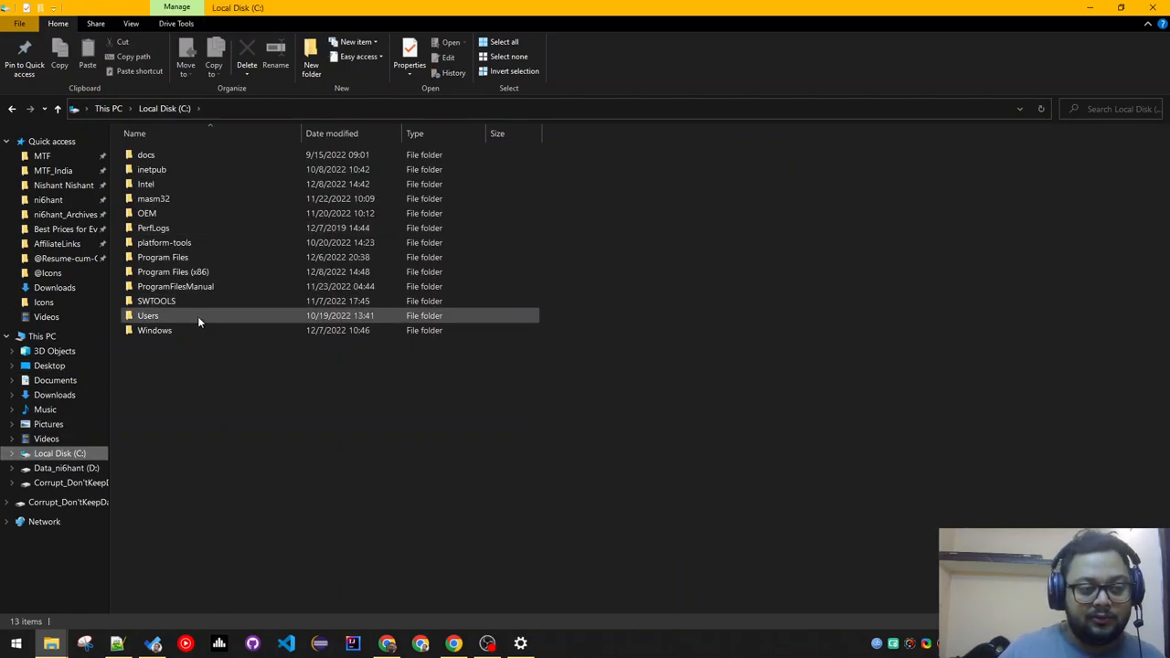
Open the personal folder under C:\Users, revisit the Instructables page, then switch to OBS Studio.
{"action": "double_click", "coordinate": [148, 315]}
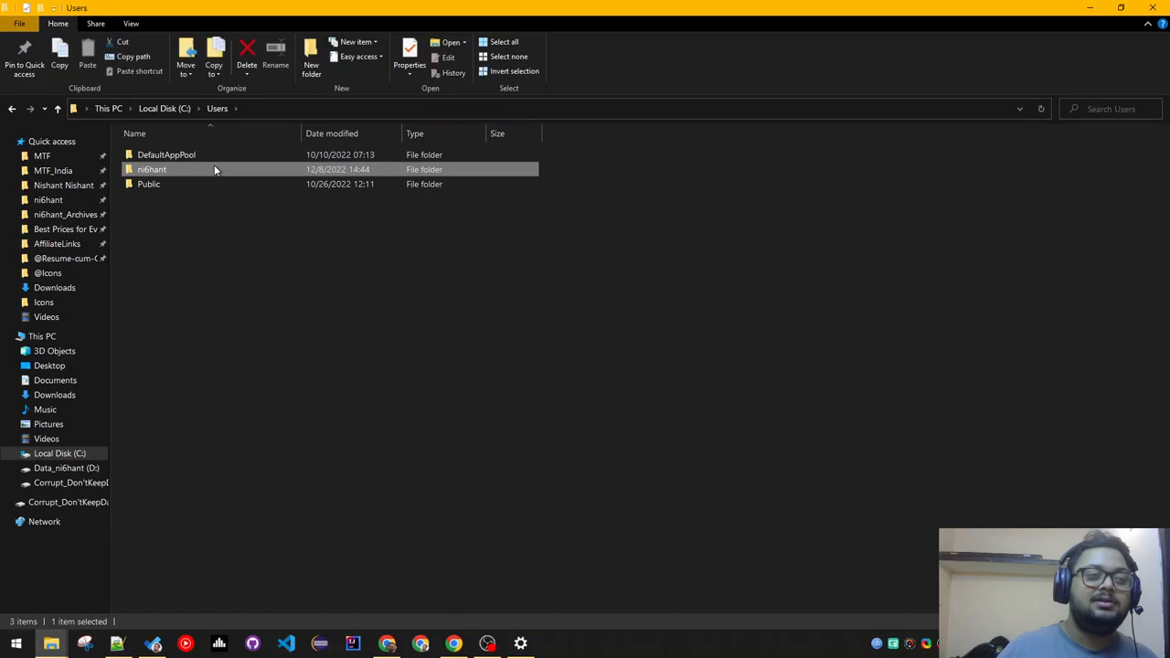
{"action": "double_click", "coordinate": [151, 168]}
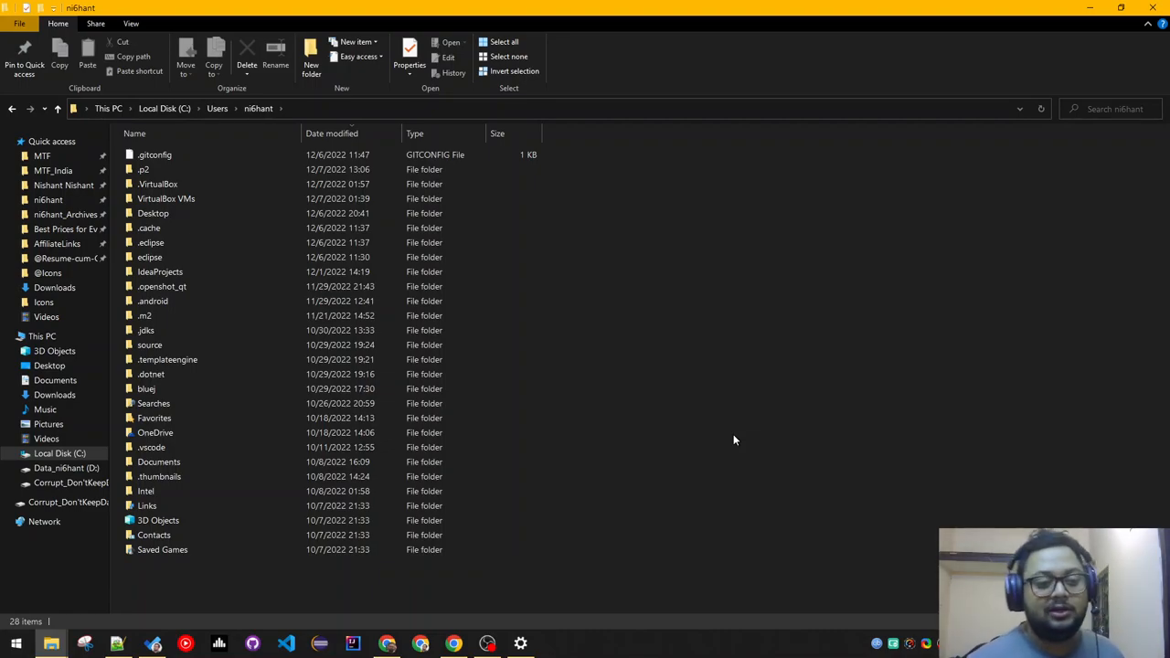
{"action": "left_click", "coordinate": [453, 643]}
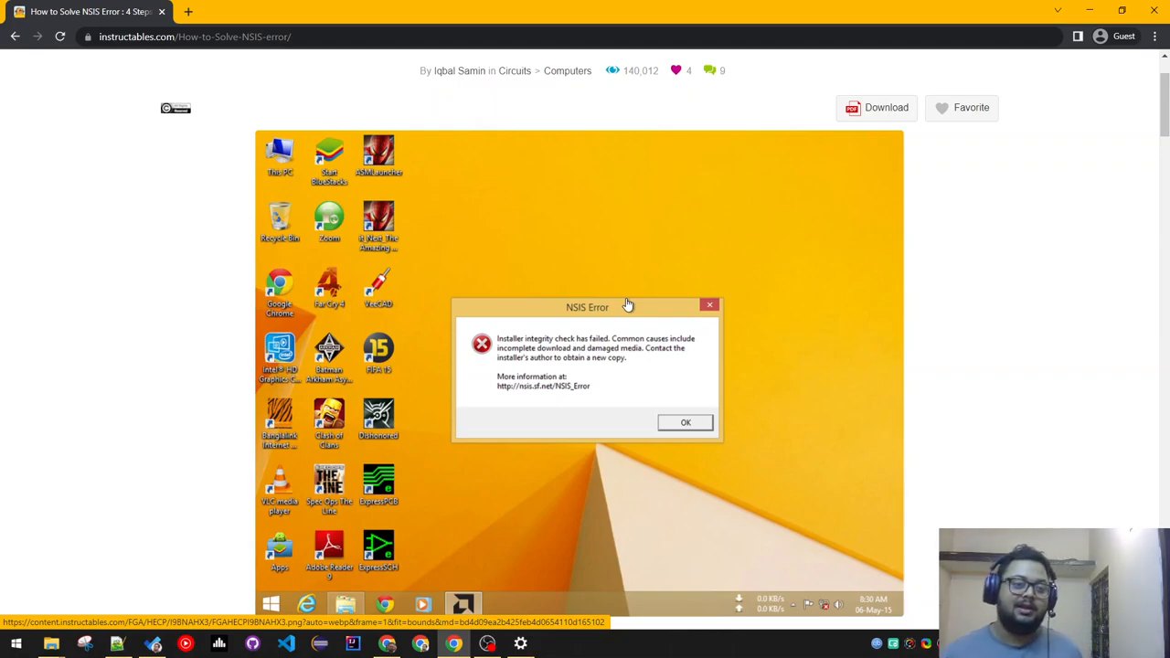
{"action": "left_click", "coordinate": [487, 643]}
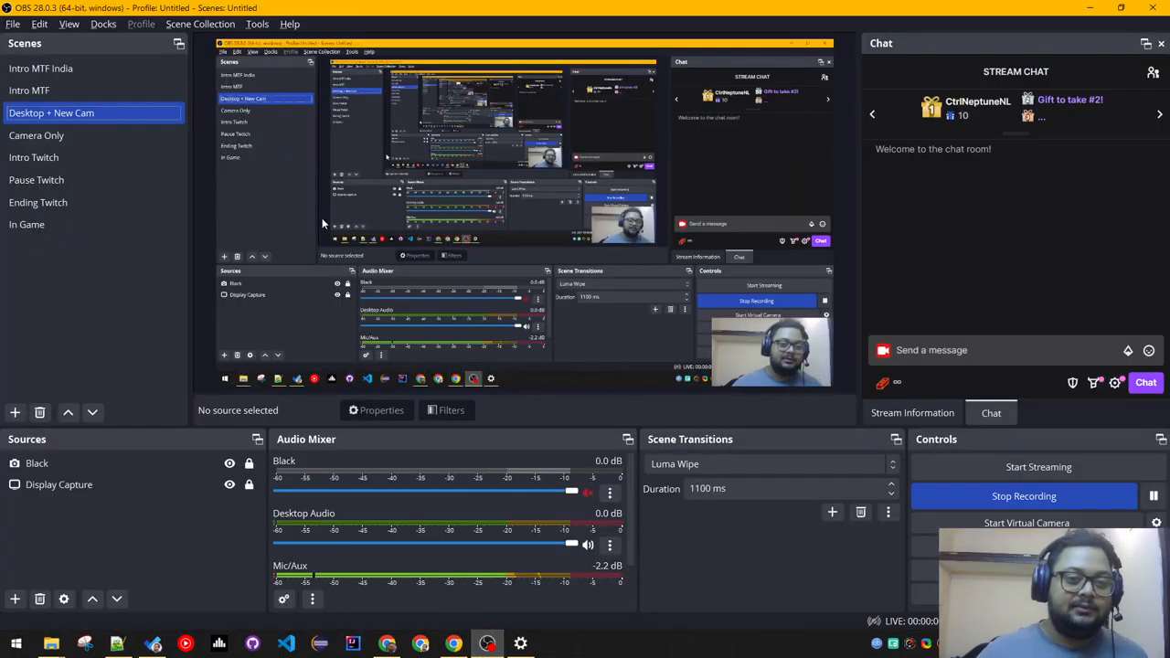